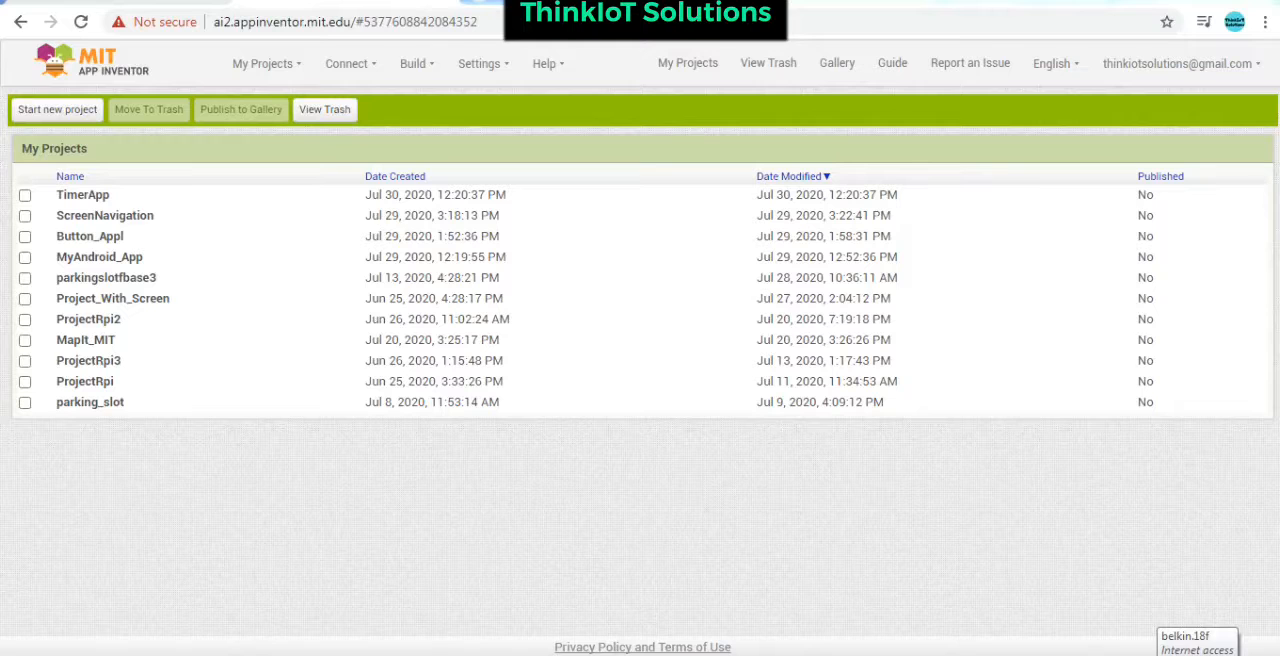
{"action": "mouse_move", "coordinate": [953, 12]}
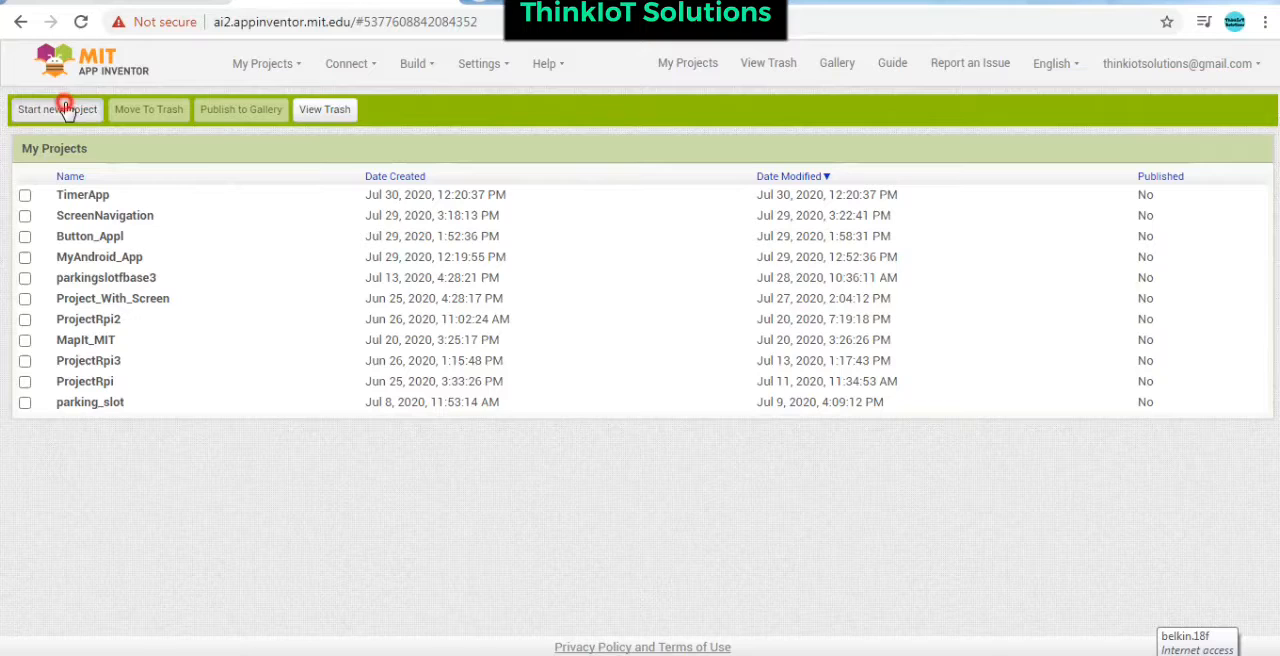
- Create a new project named TextSpeech
{"action": "left_click", "coordinate": [57, 109]}
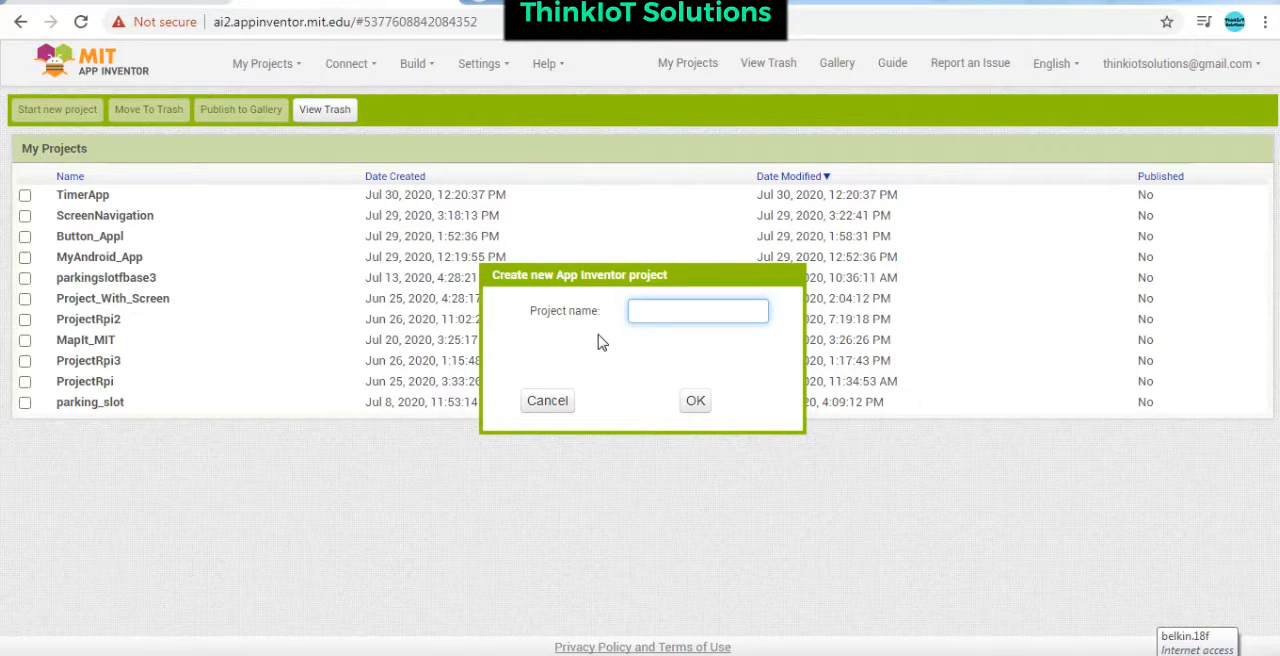
{"action": "type", "text": "Test"}
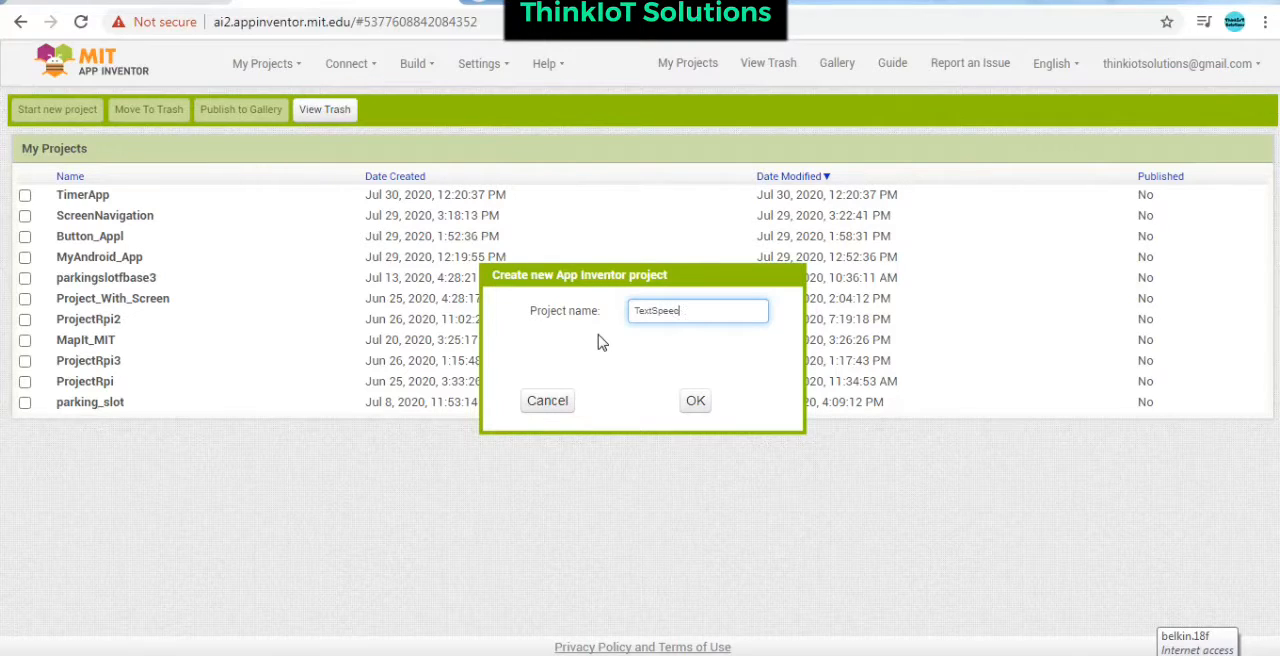
{"action": "left_click", "coordinate": [547, 400]}
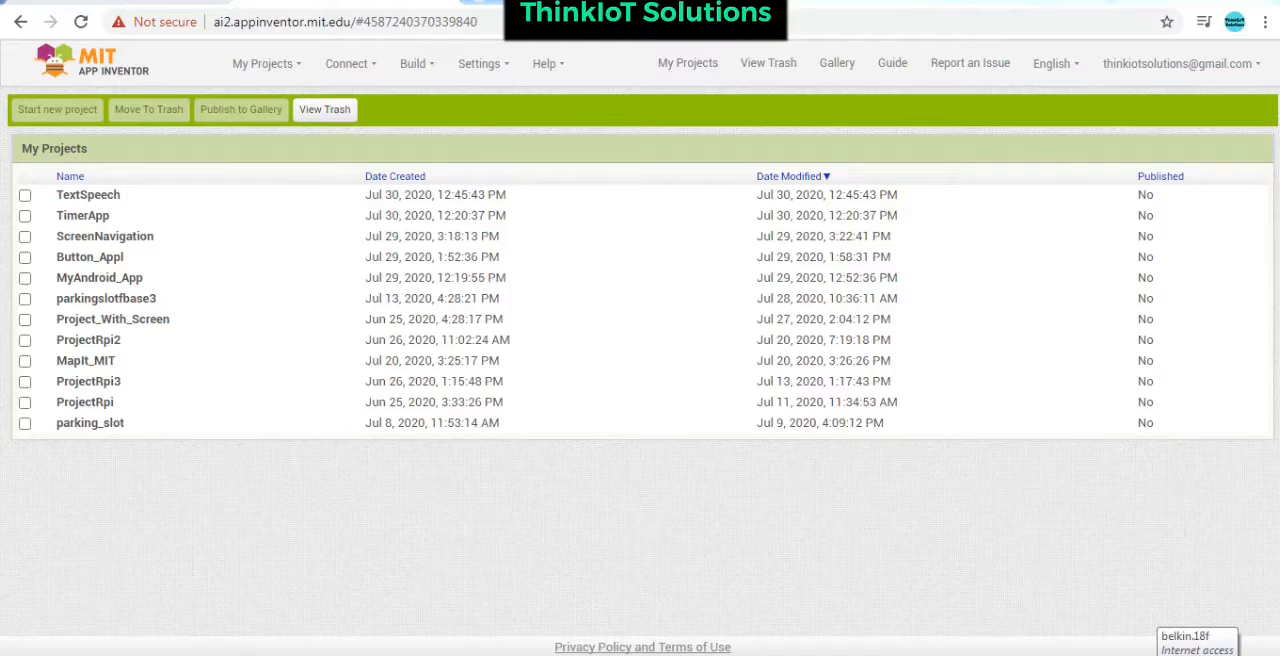
- Open TextSpeech and place TextBox1 with Button1 beneath it on Screen1
{"action": "left_click", "coordinate": [88, 194]}
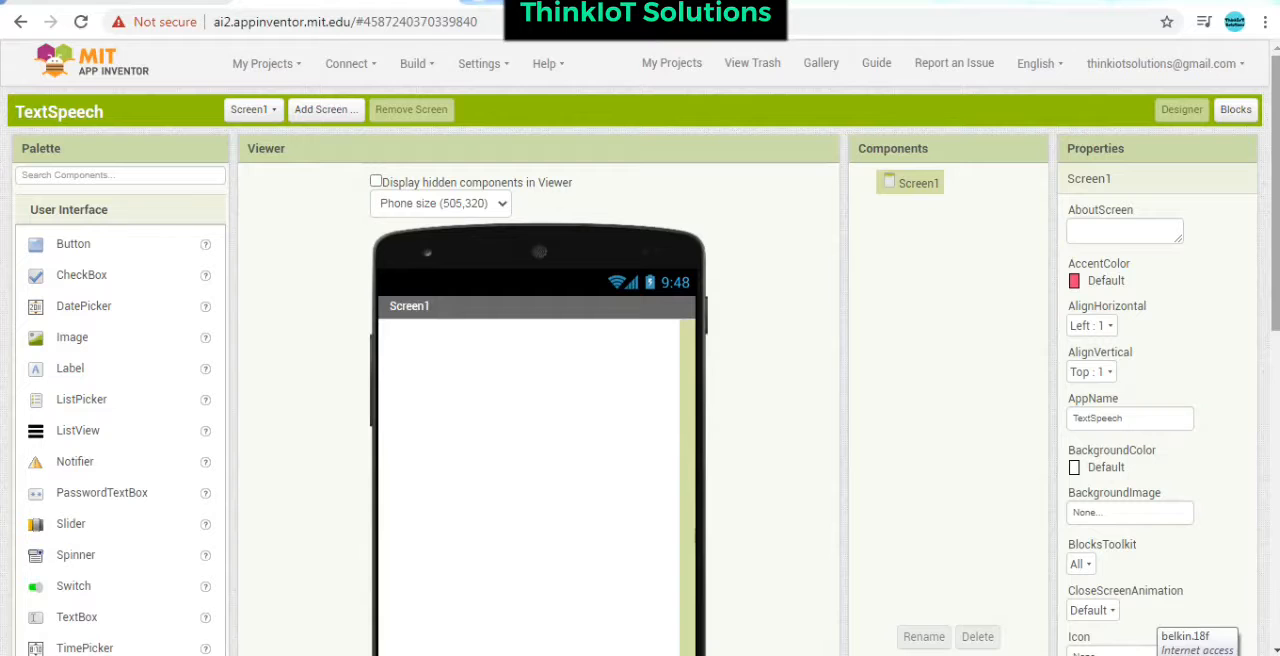
{"action": "scroll", "scroll_direction": "down", "scroll_amount": 3}
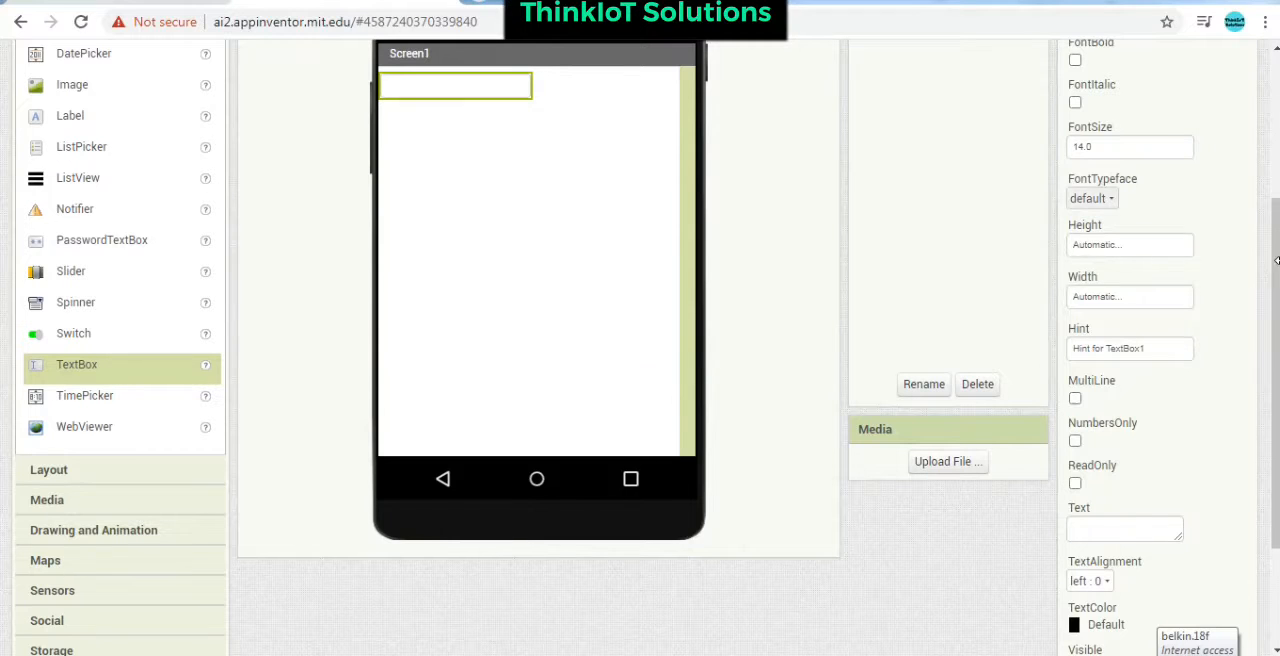
{"action": "scroll", "scroll_direction": "up", "scroll_amount": 3}
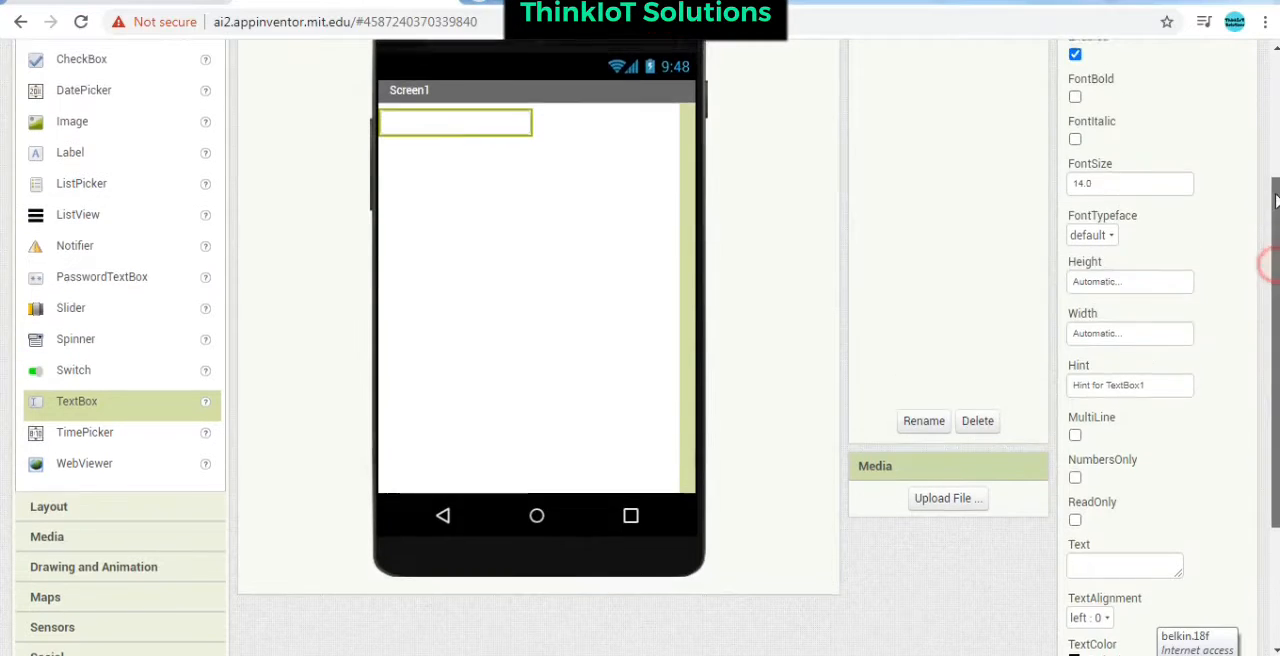
{"action": "scroll", "scroll_direction": "up", "scroll_amount": 3}
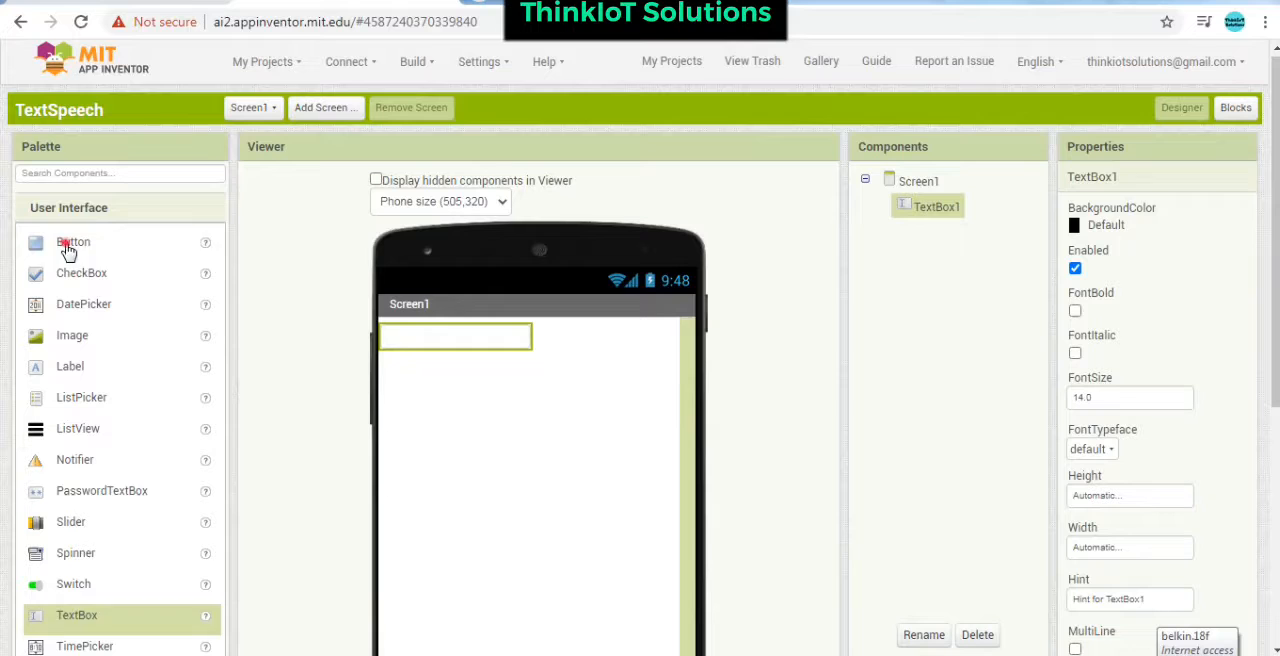
{"action": "left_click_drag", "start_coordinate": [73, 242], "coordinate": [428, 369]}
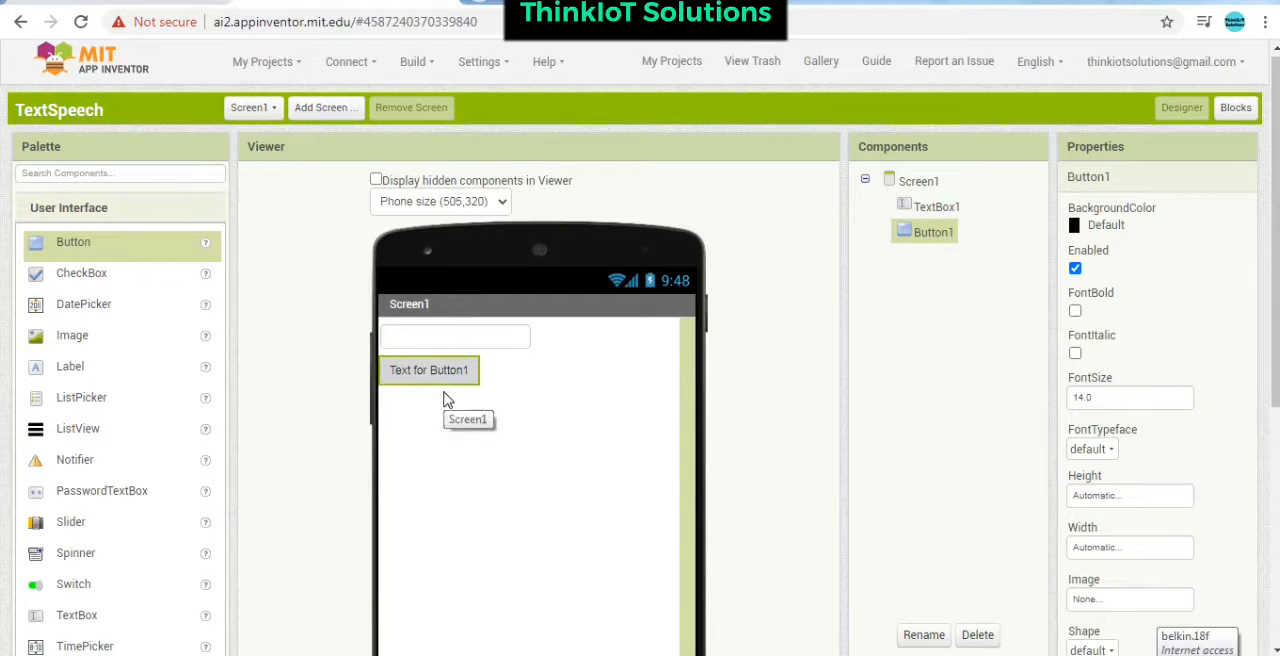
{"action": "mouse_move", "coordinate": [1265, 138]}
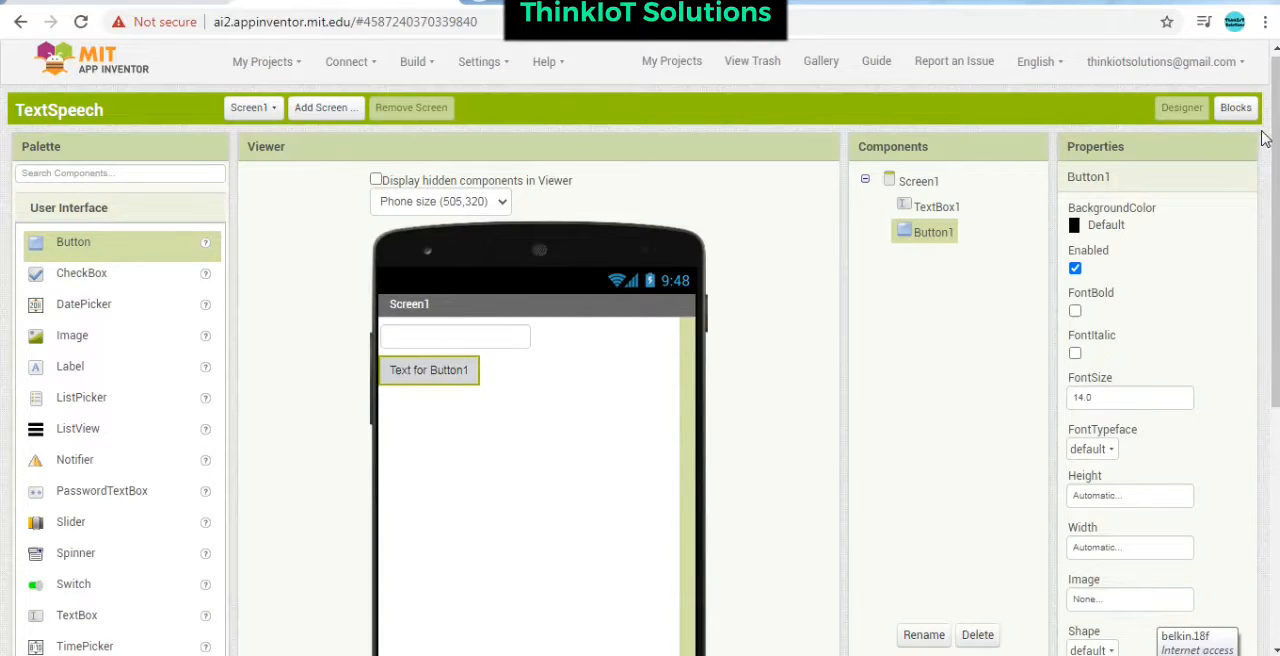
{"action": "scroll", "scroll_direction": "down", "scroll_amount": 3}
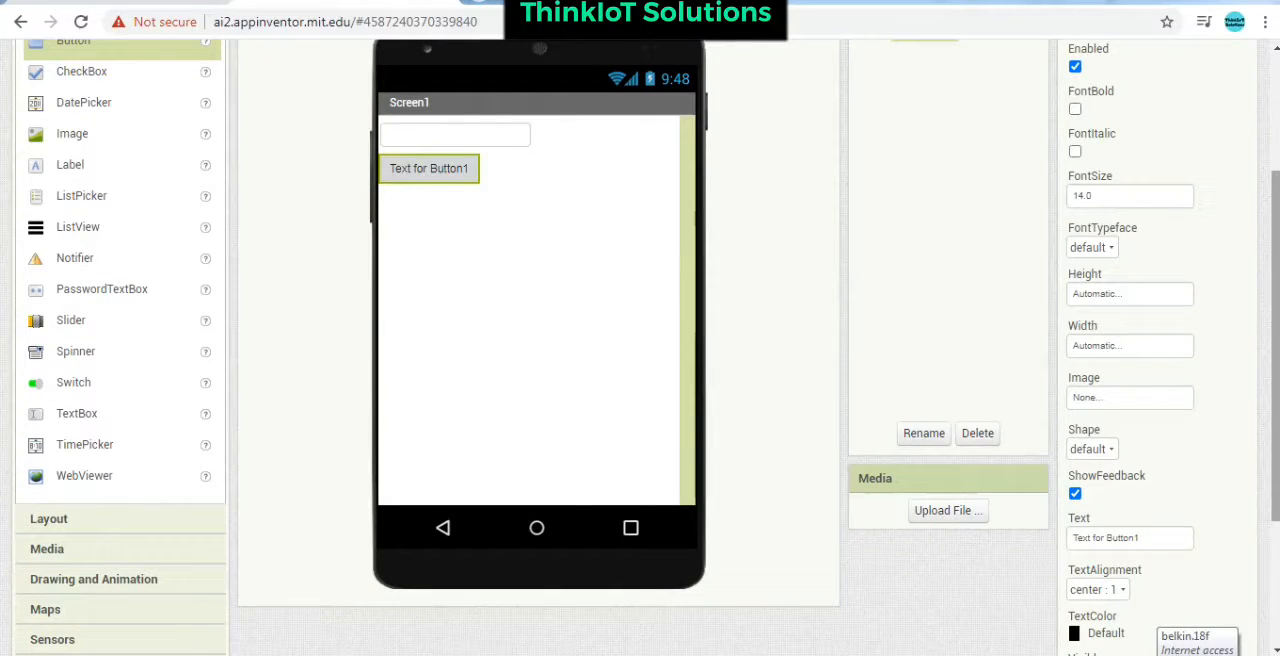
{"action": "mouse_move", "coordinate": [90, 567]}
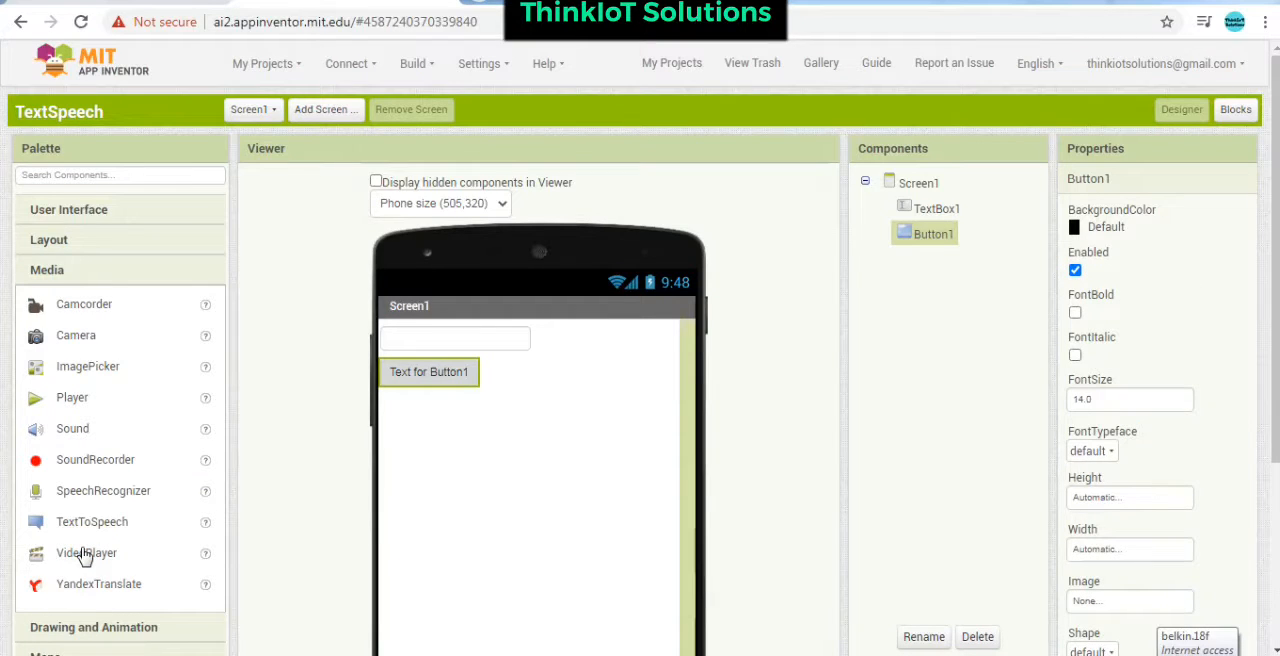
{"action": "mouse_move", "coordinate": [95, 545]}
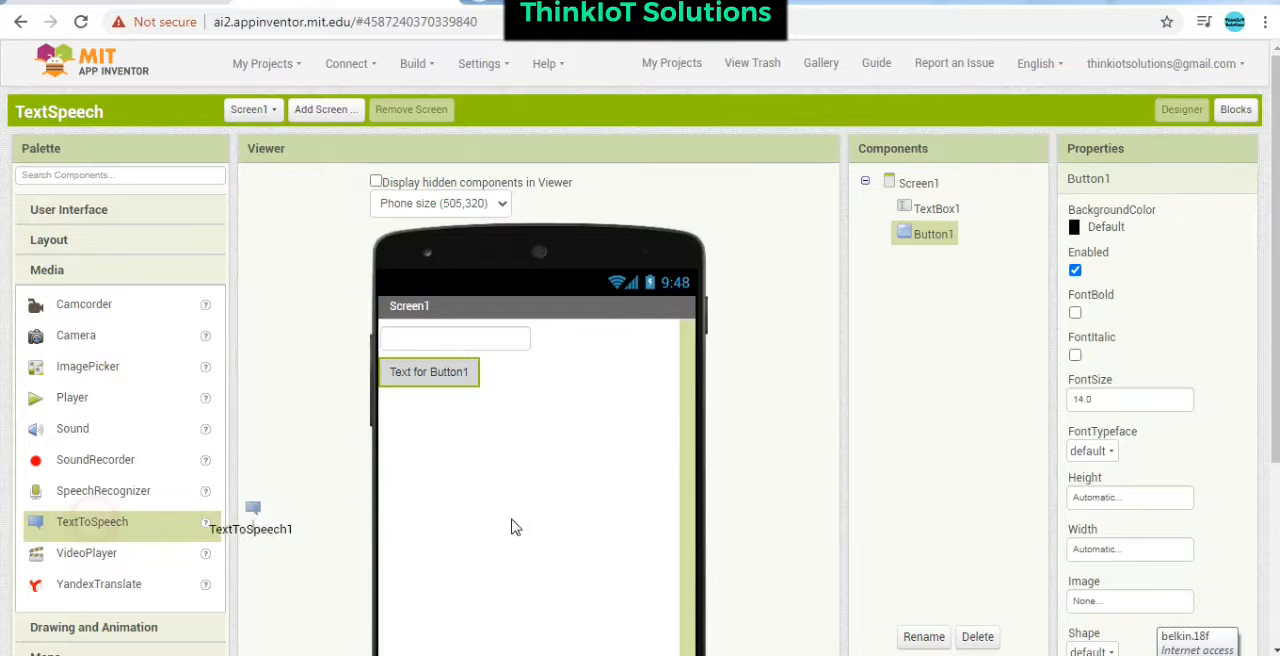
- Add TextToSpeech1 from Media and AccelerometerSensor1 from Sensors as non-visible components
{"action": "left_click_drag", "start_coordinate": [92, 521], "coordinate": [530, 480]}
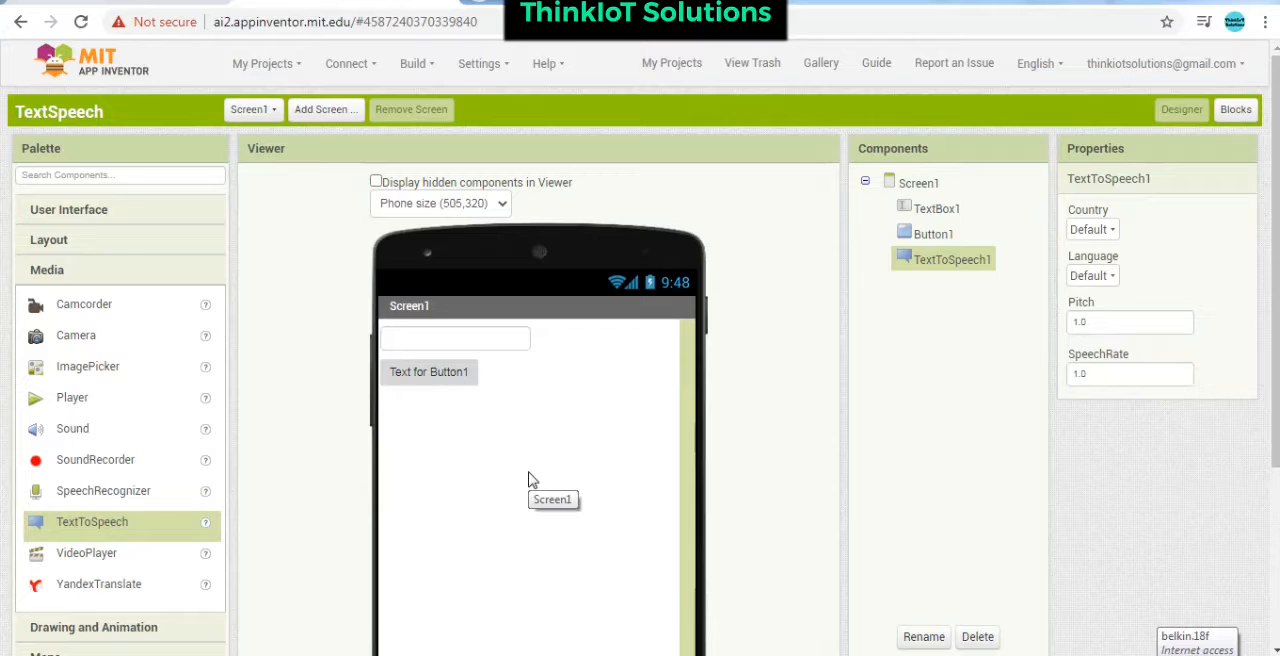
{"action": "mouse_move", "coordinate": [688, 542]}
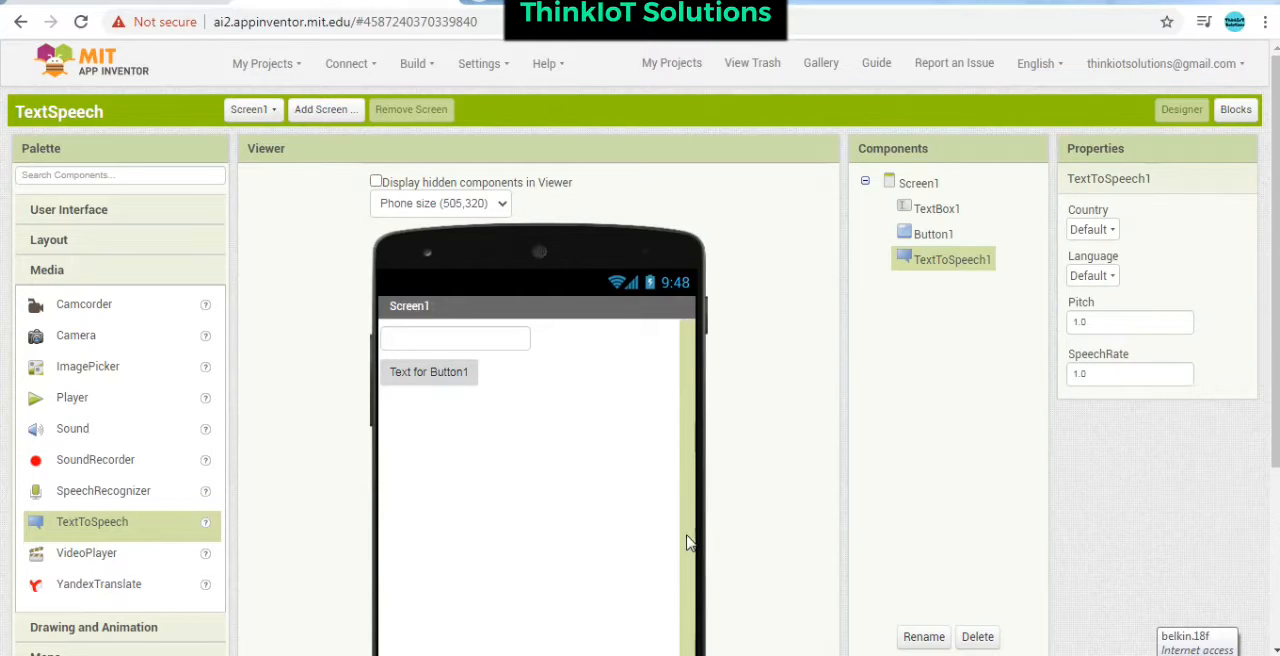
{"action": "scroll", "scroll_direction": "down", "scroll_amount": 3}
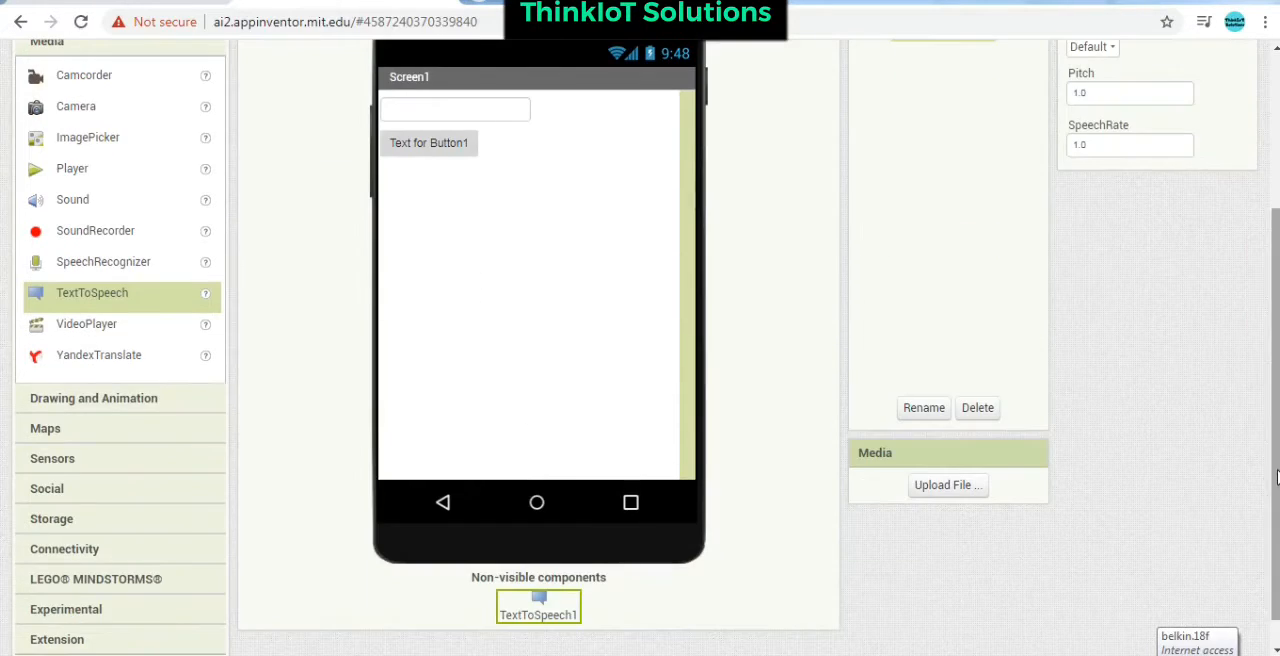
{"action": "left_click", "coordinate": [52, 458]}
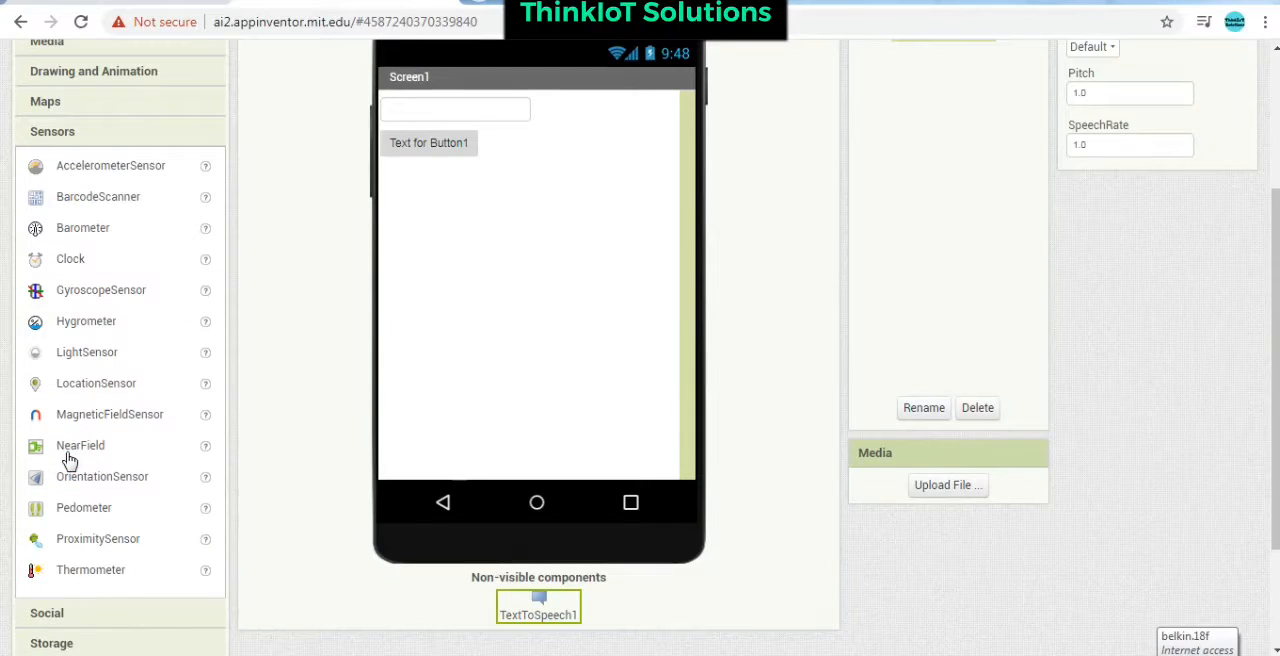
{"action": "left_click_drag", "start_coordinate": [110, 165], "coordinate": [470, 240]}
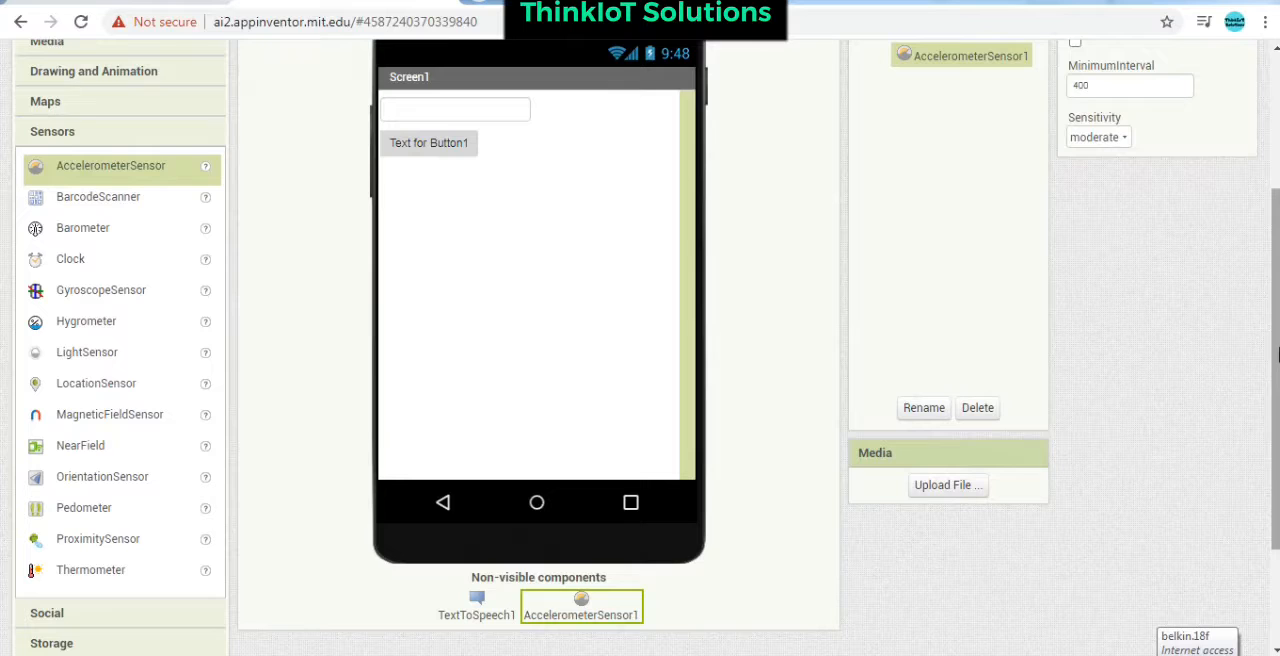
{"action": "scroll", "scroll_direction": "up", "scroll_amount": 3}
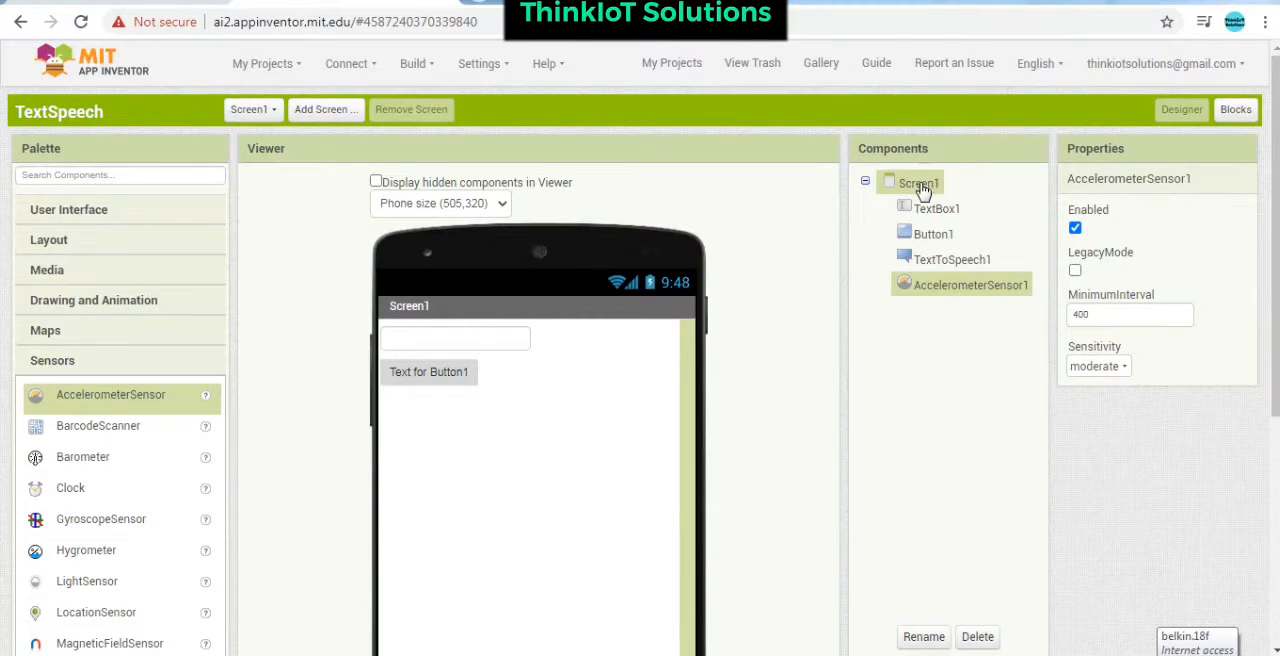
- Set Screen1's AlignHorizontal to Center : 3
{"action": "left_click", "coordinate": [916, 183]}
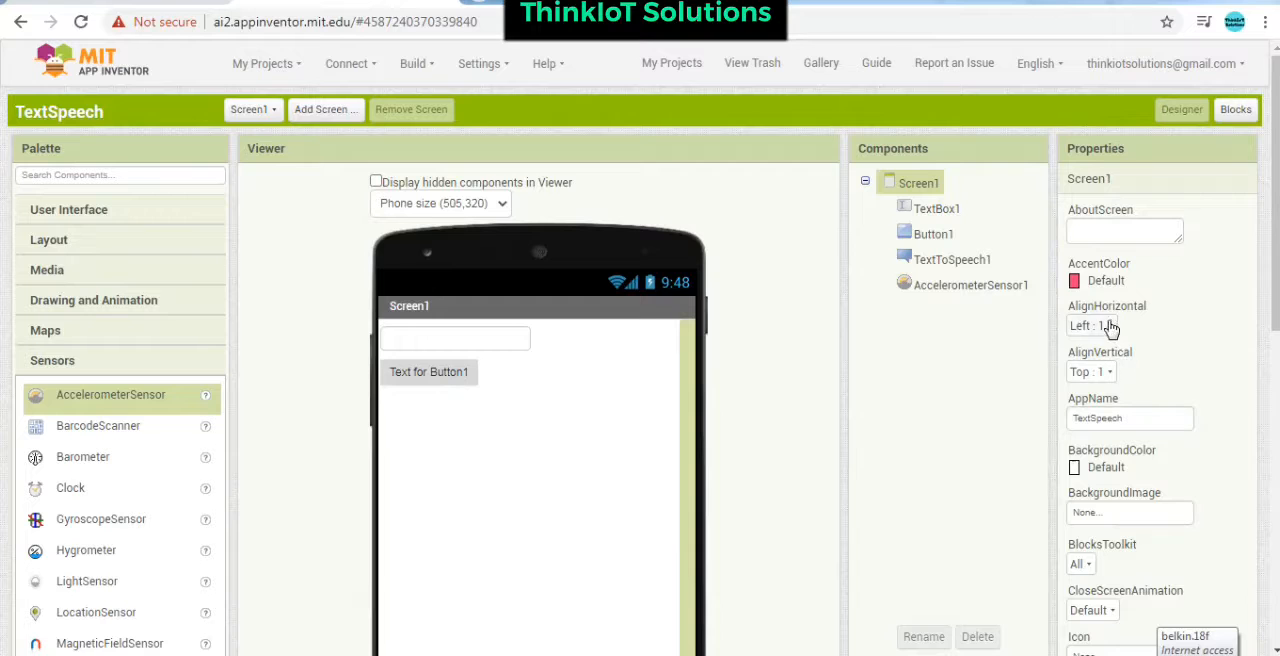
{"action": "left_click", "coordinate": [1098, 325]}
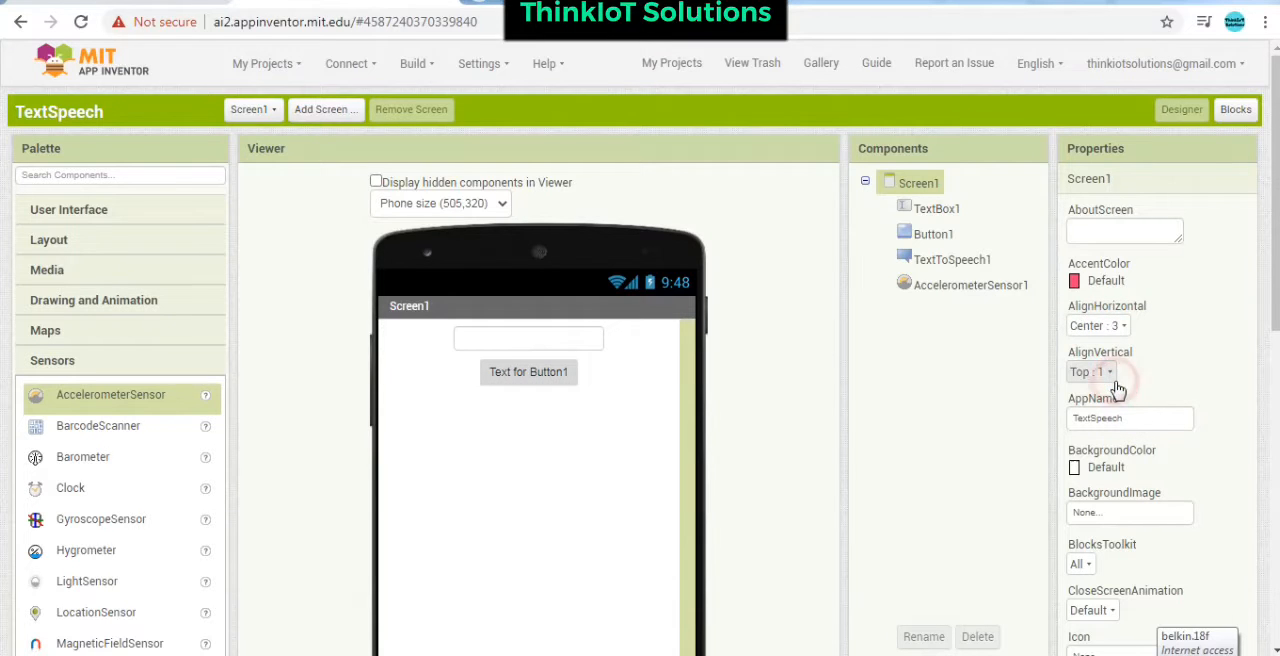
{"action": "mouse_move", "coordinate": [1025, 625]}
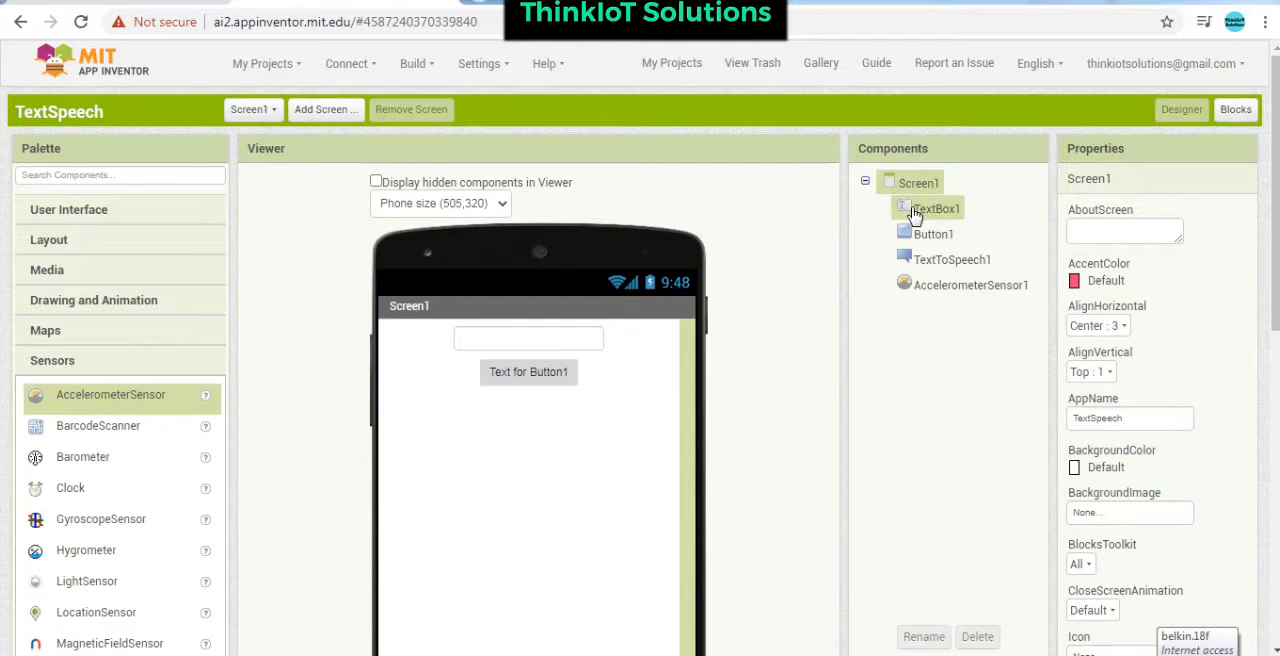
- Give TextBox1 the hint 'Enter Something'
{"action": "left_click", "coordinate": [937, 208]}
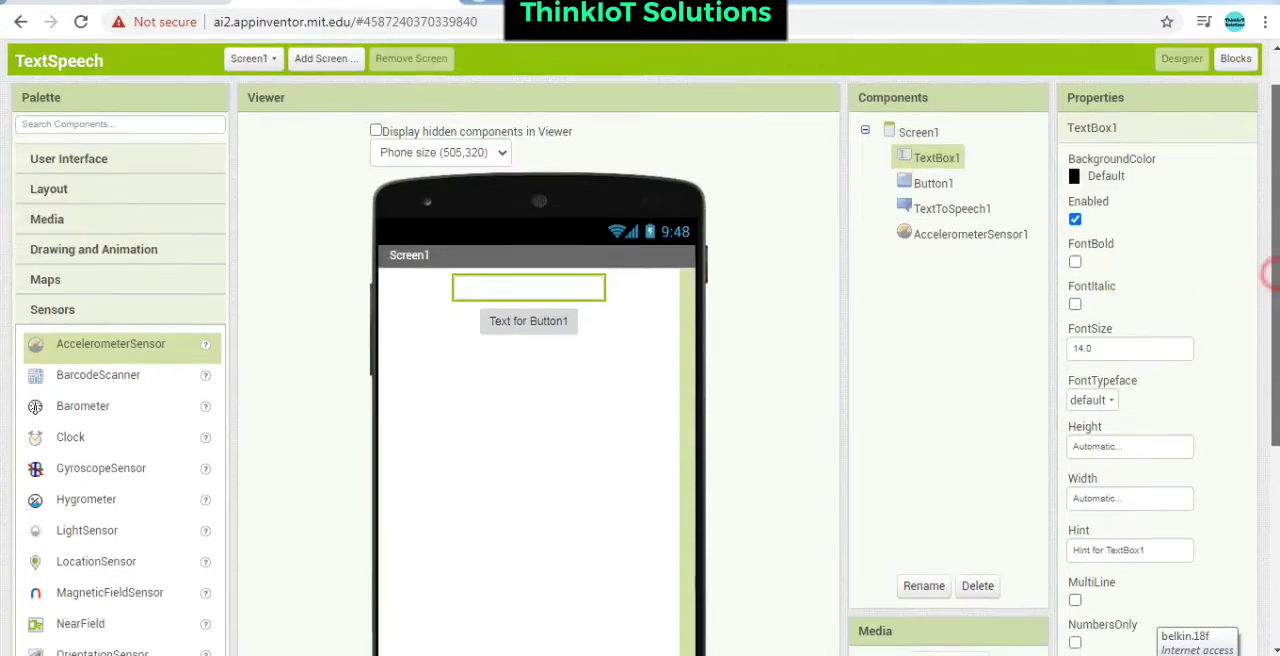
{"action": "scroll", "scroll_direction": "down", "scroll_amount": 3}
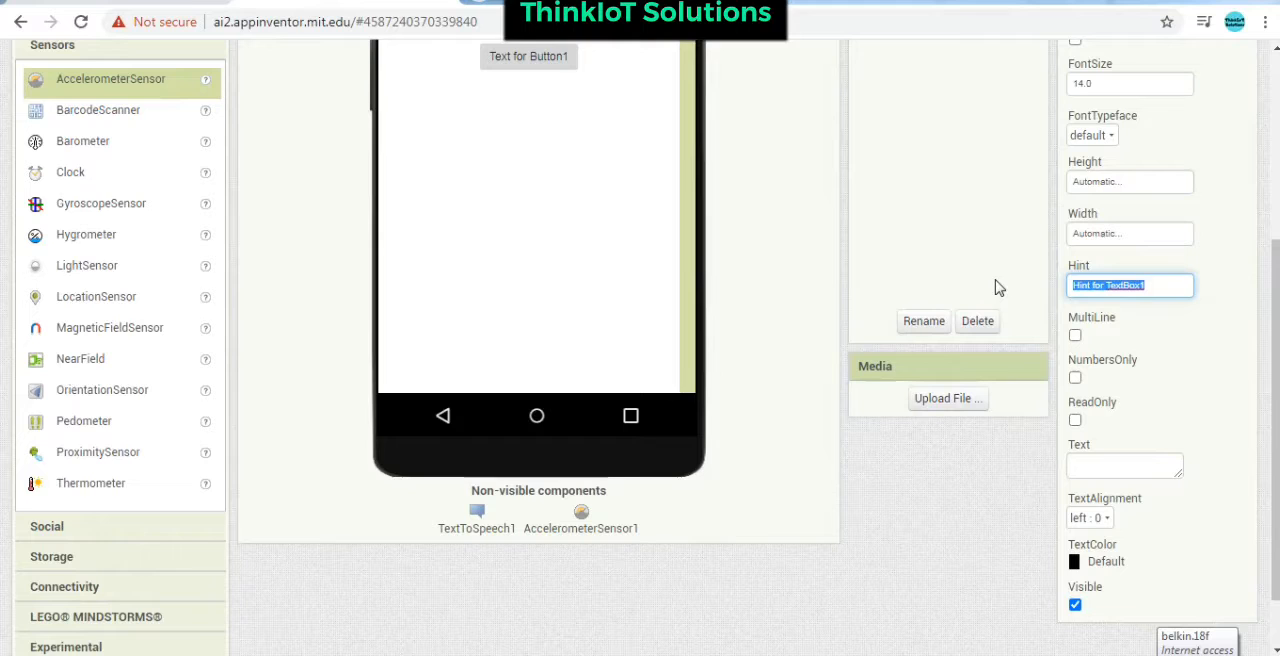
{"action": "type", "text": "Enter Someth"}
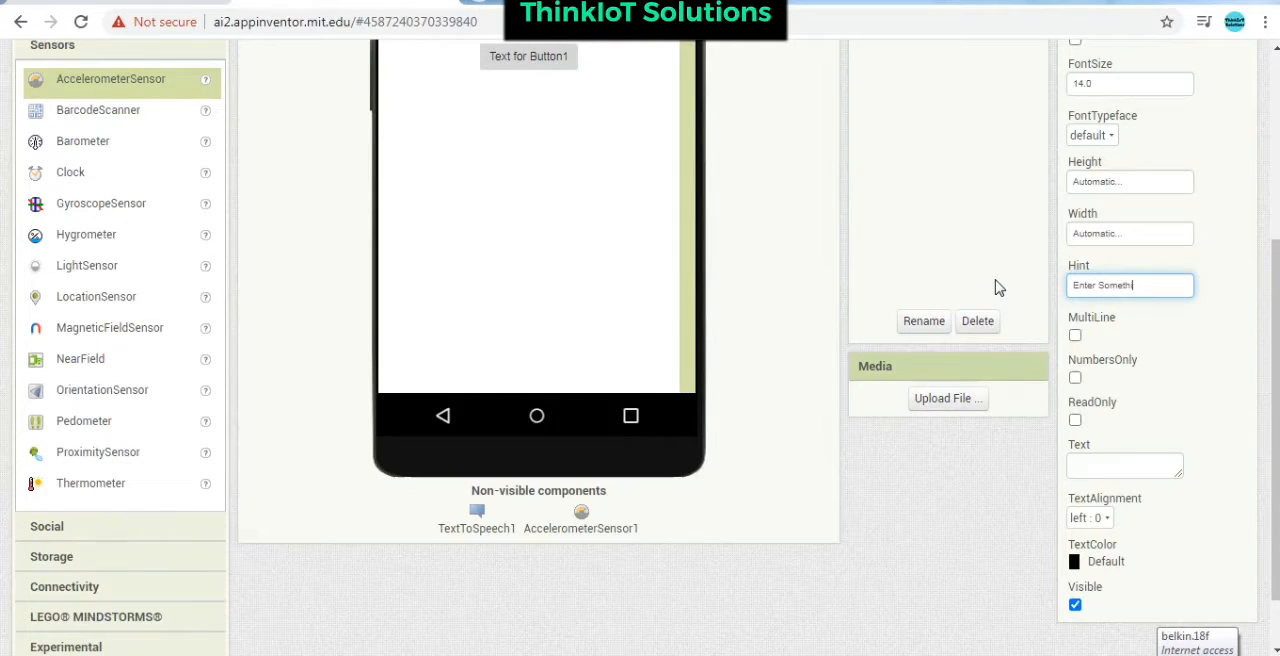
{"action": "type", "text": "ing"}
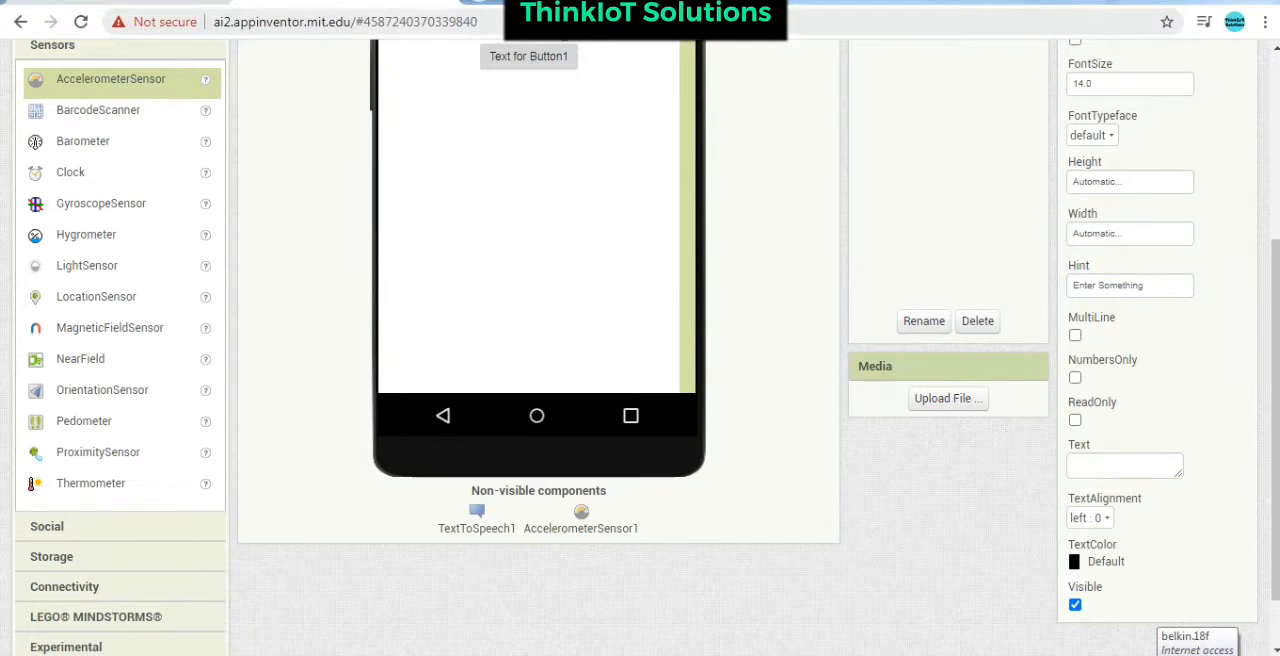
{"action": "left_click", "coordinate": [528, 56]}
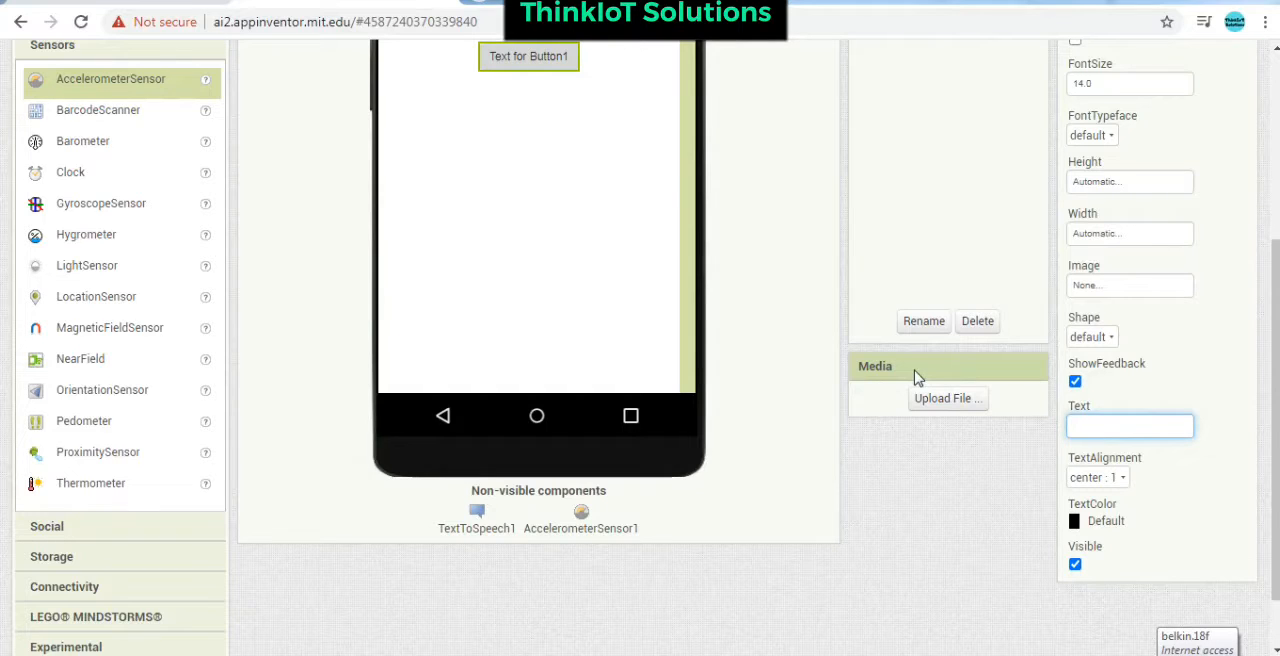
- Label Button1 'Play' and set its width to 40 percent
{"action": "type", "text": "Submi"}
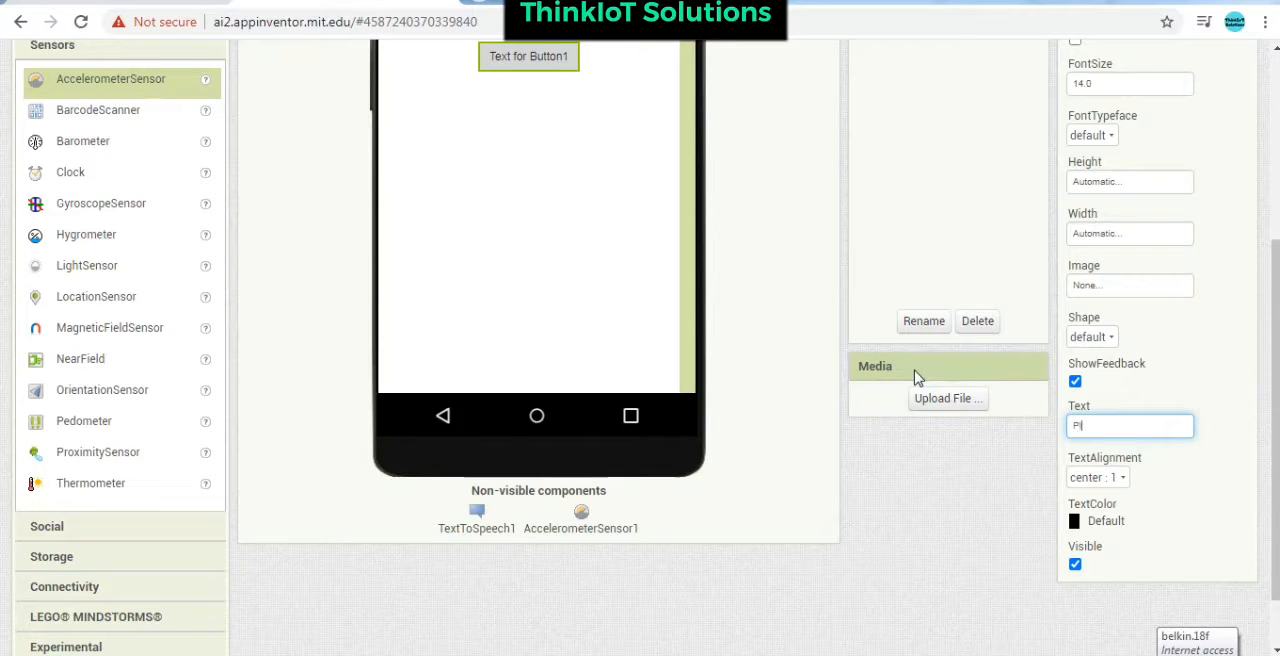
{"action": "type", "text": "ay"}
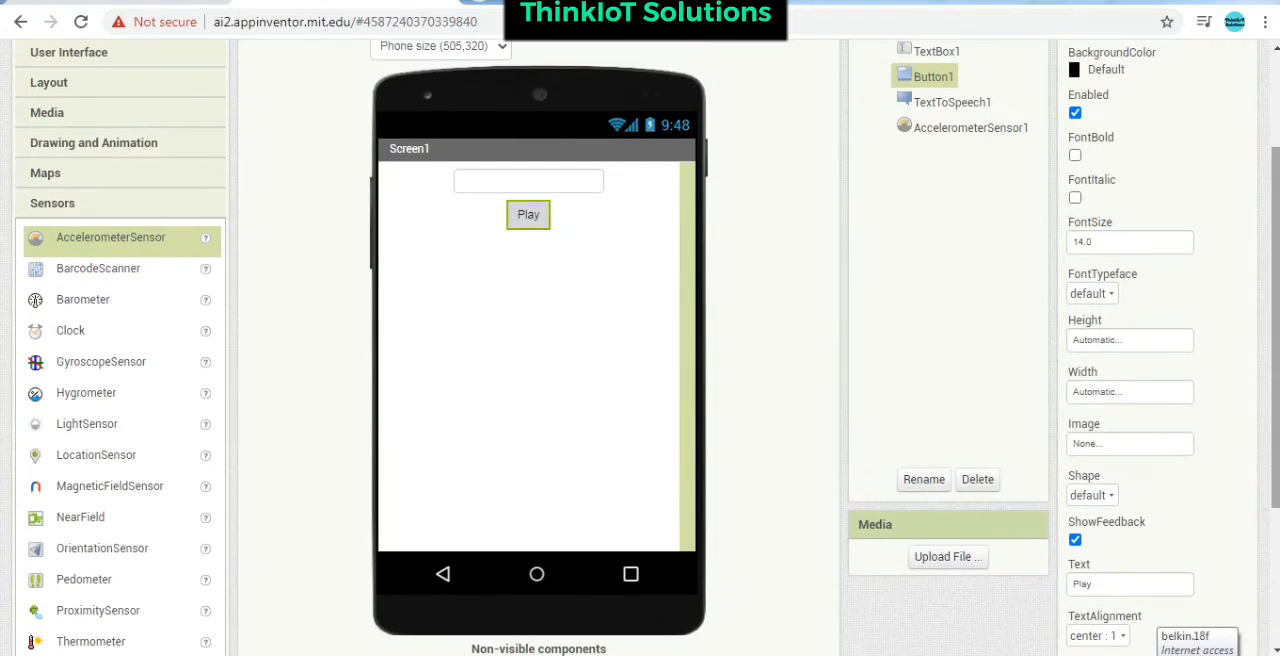
{"action": "left_click", "coordinate": [1128, 391]}
{"action": "type", "text": "40"}
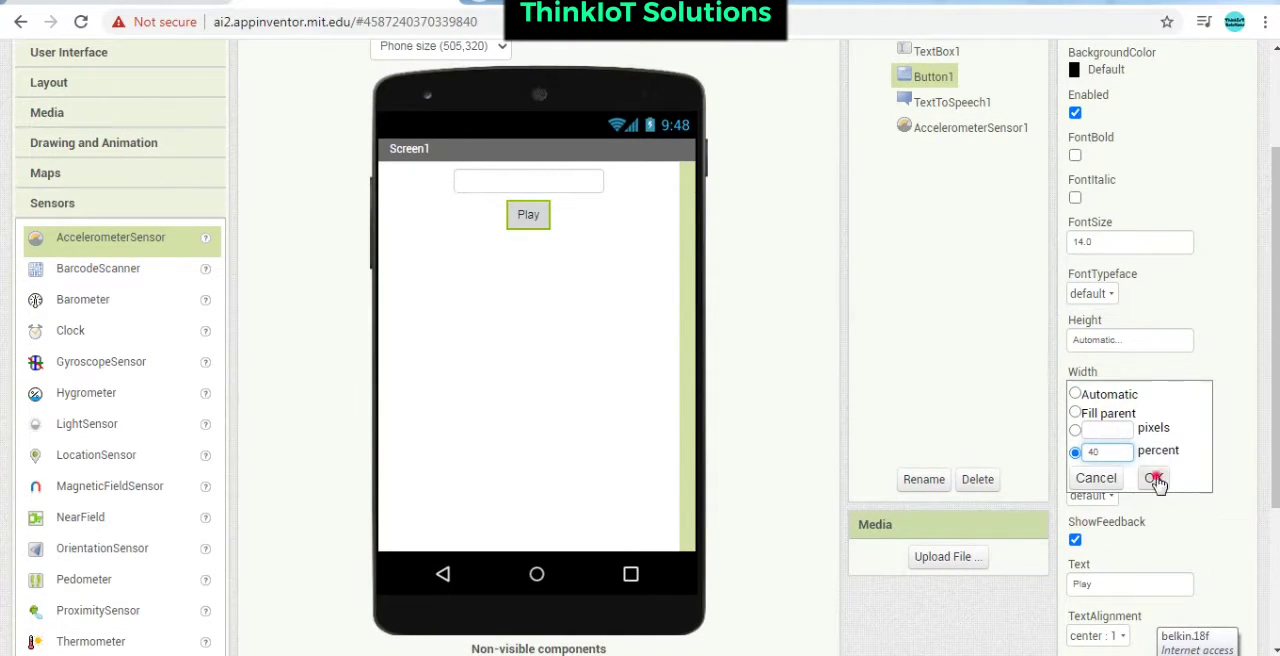
{"action": "left_click", "coordinate": [1153, 478]}
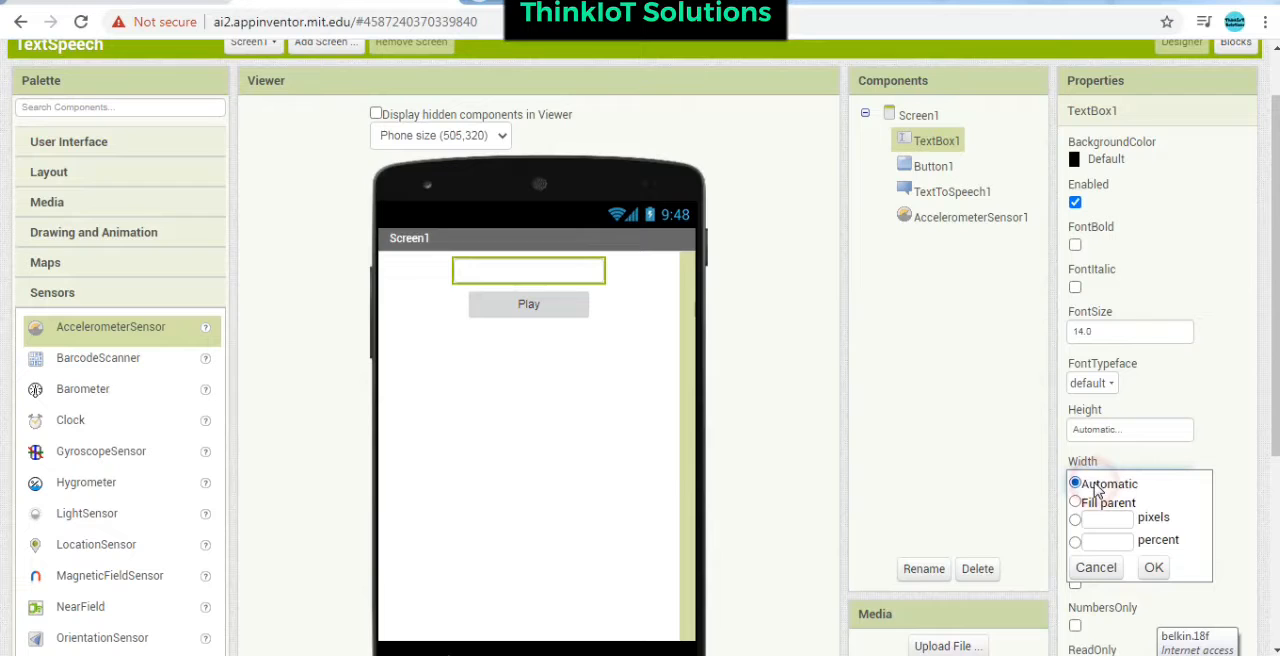
- Widen TextBox1 to 80 percent of the screen
{"action": "left_click", "coordinate": [1075, 541]}
{"action": "type", "text": "80"}
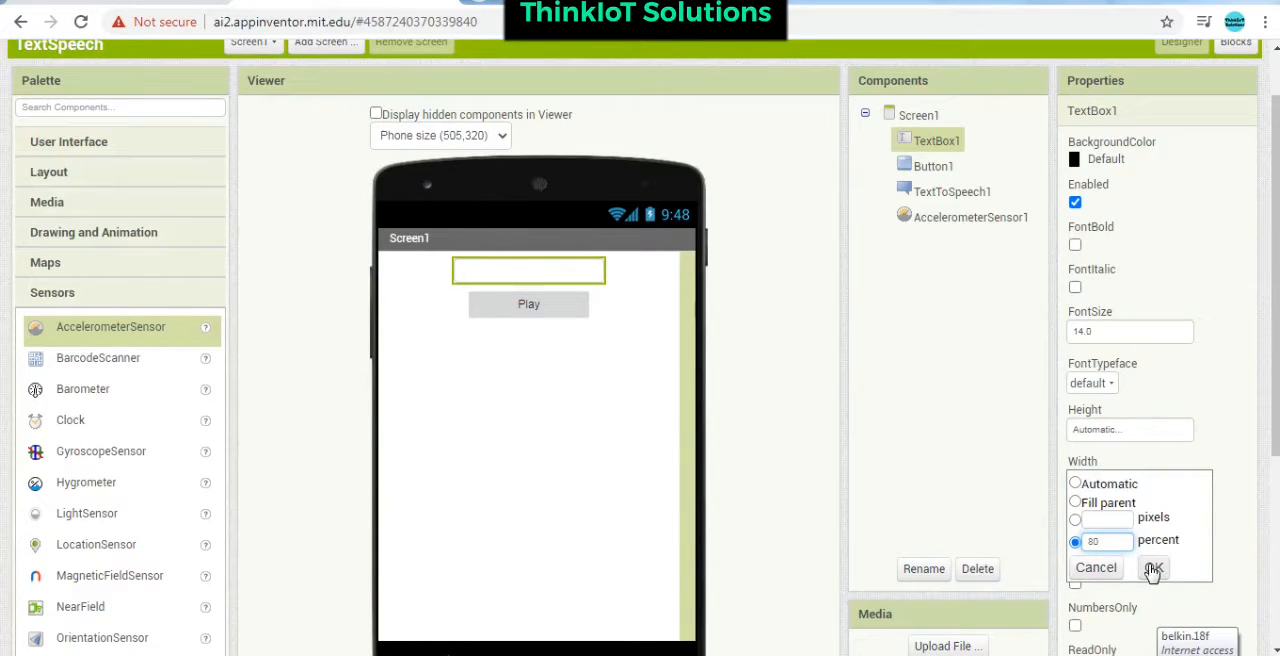
{"action": "left_click", "coordinate": [1153, 567]}
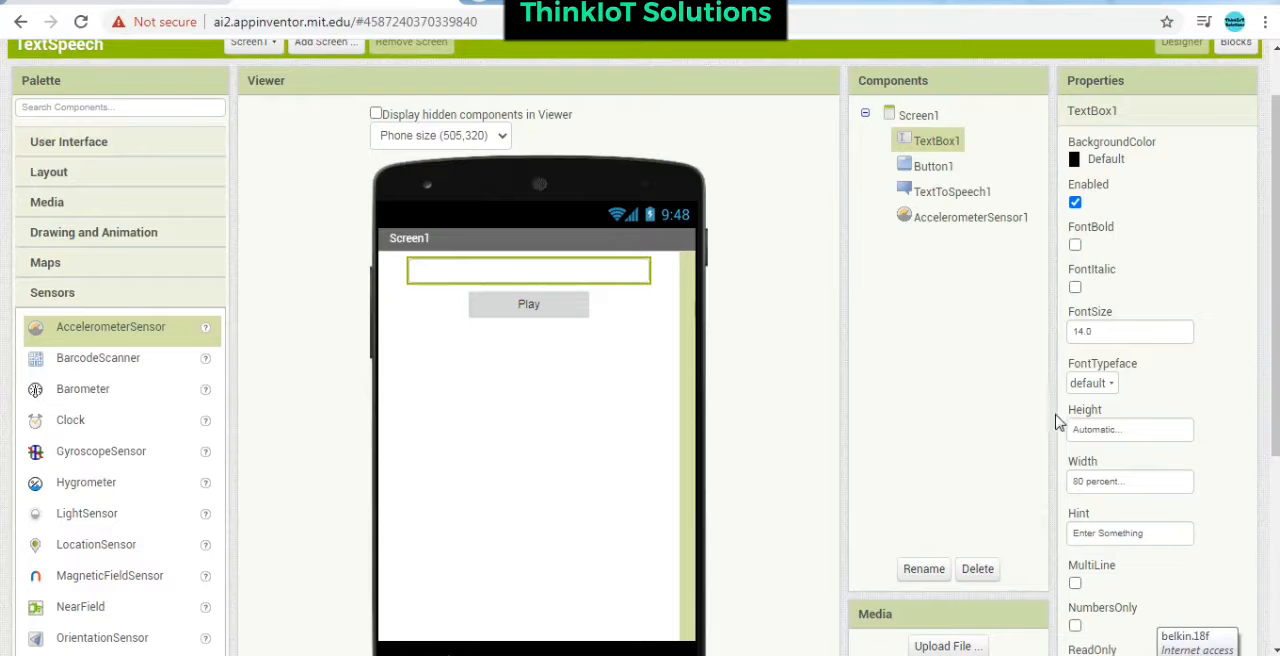
{"action": "left_click", "coordinate": [917, 114]}
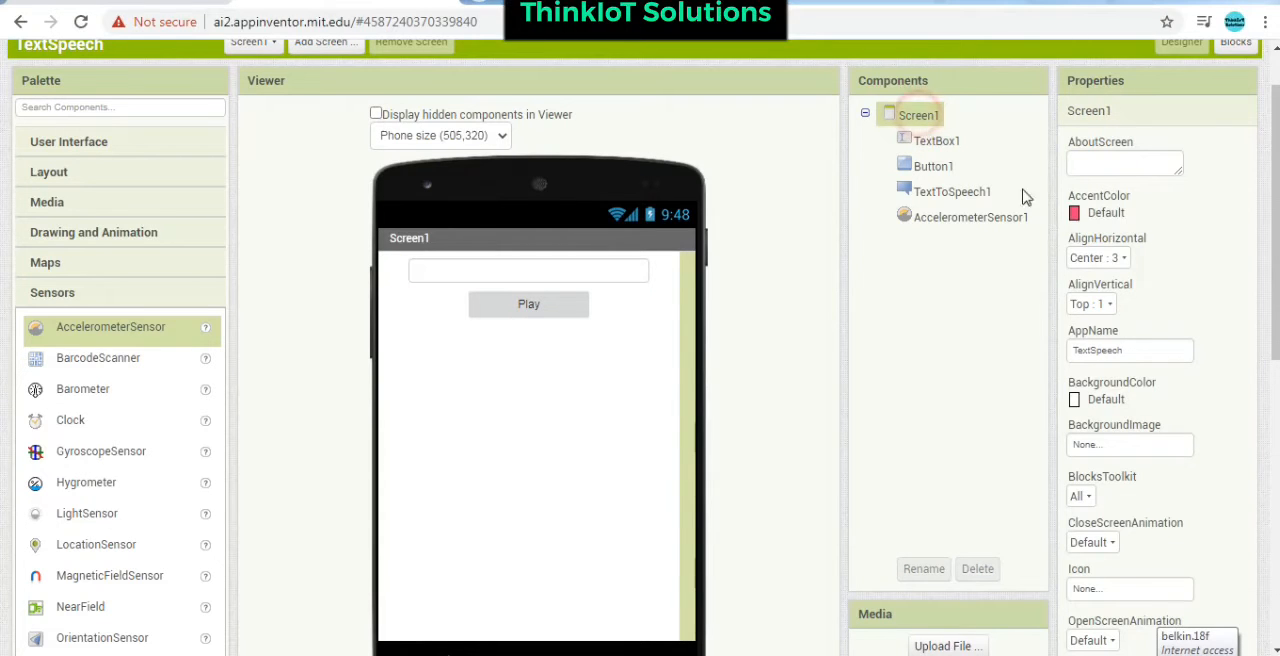
- Set Screen1's AlignVertical to Center : 2 and make Button1's Play label bold
{"action": "left_click", "coordinate": [1090, 303]}
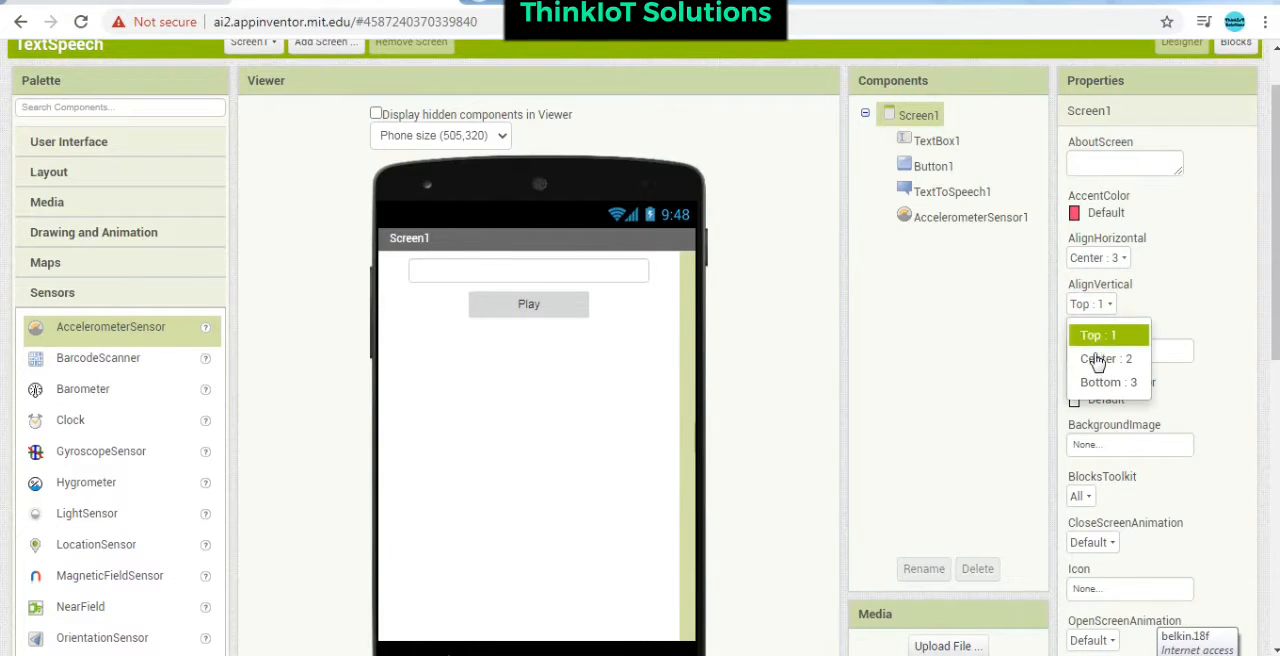
{"action": "left_click", "coordinate": [1105, 358]}
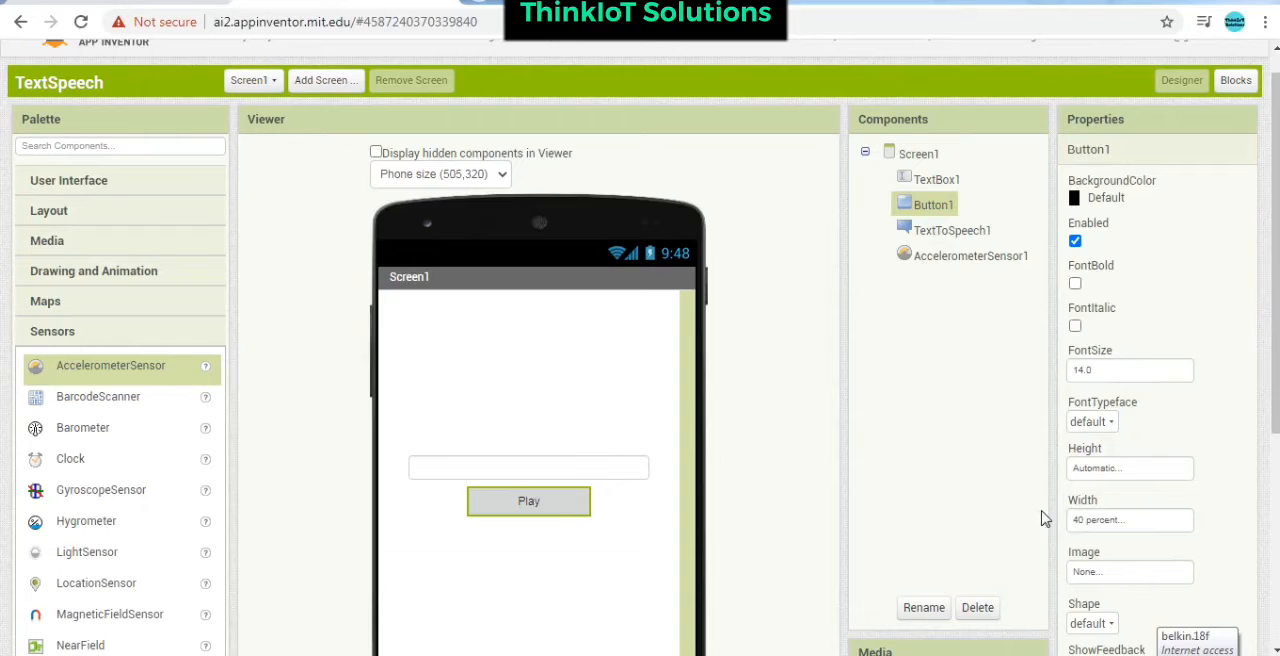
{"action": "left_click", "coordinate": [1075, 283]}
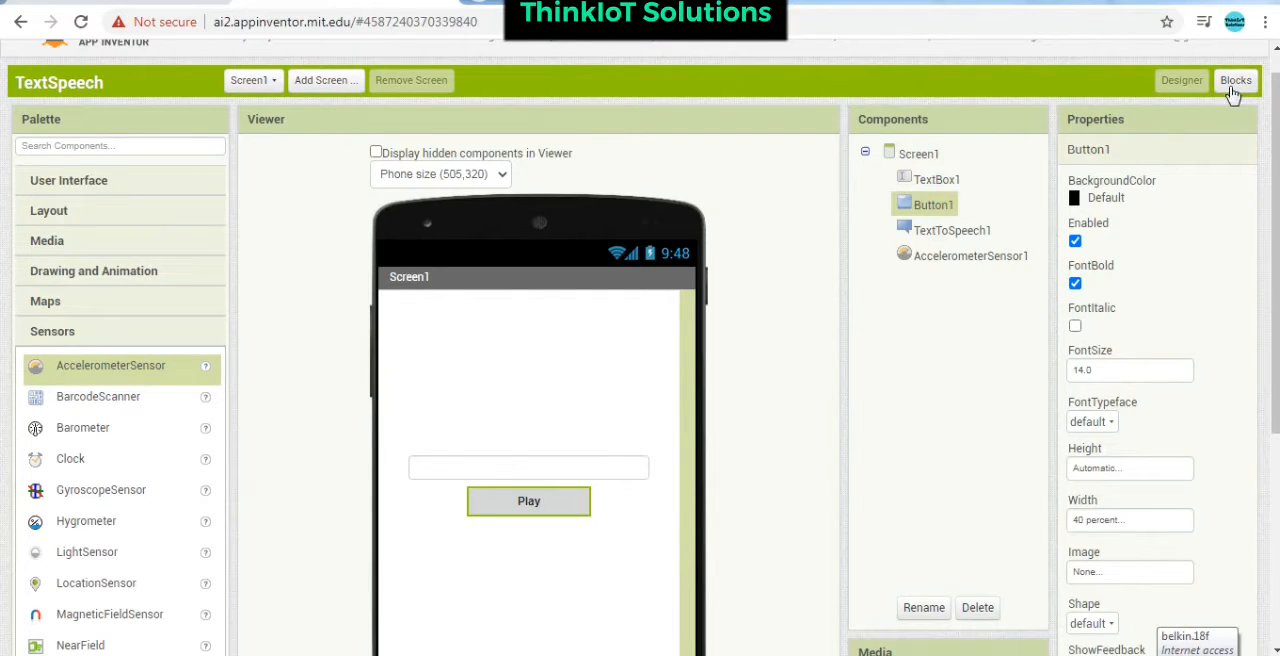
- In Blocks, have Button1.Click call TextToSpeech1.Speak with TextBox1.Text as the message
{"action": "left_click", "coordinate": [1236, 80]}
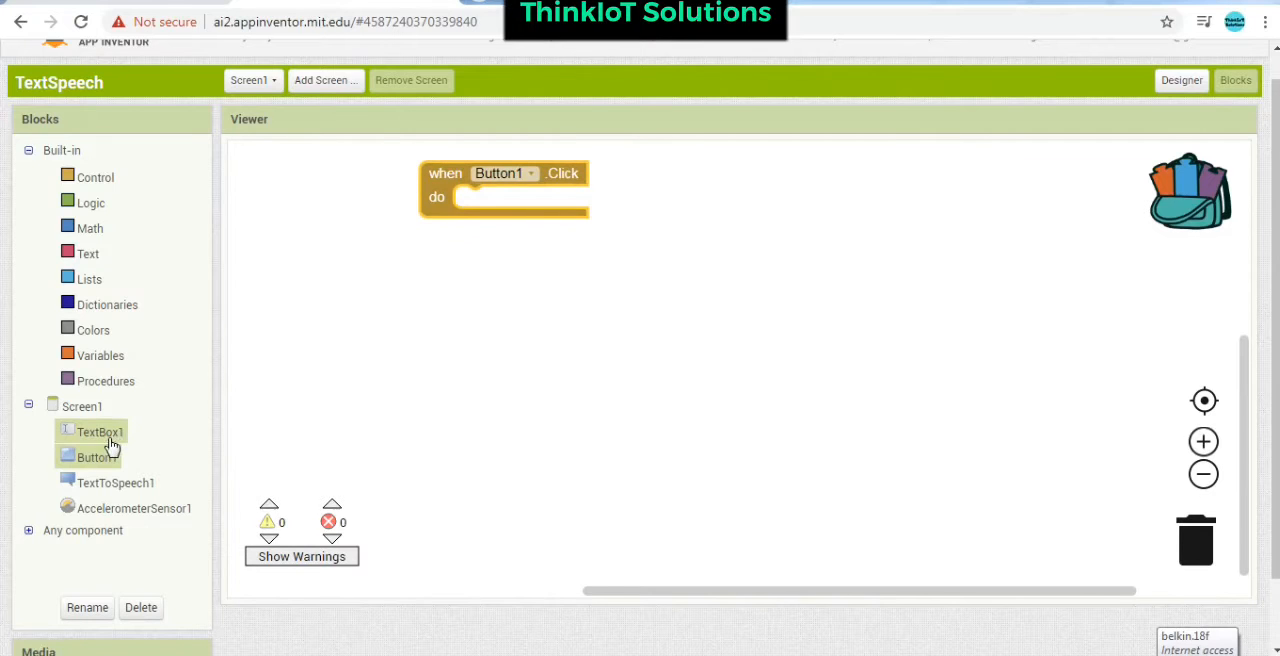
{"action": "left_click", "coordinate": [115, 482]}
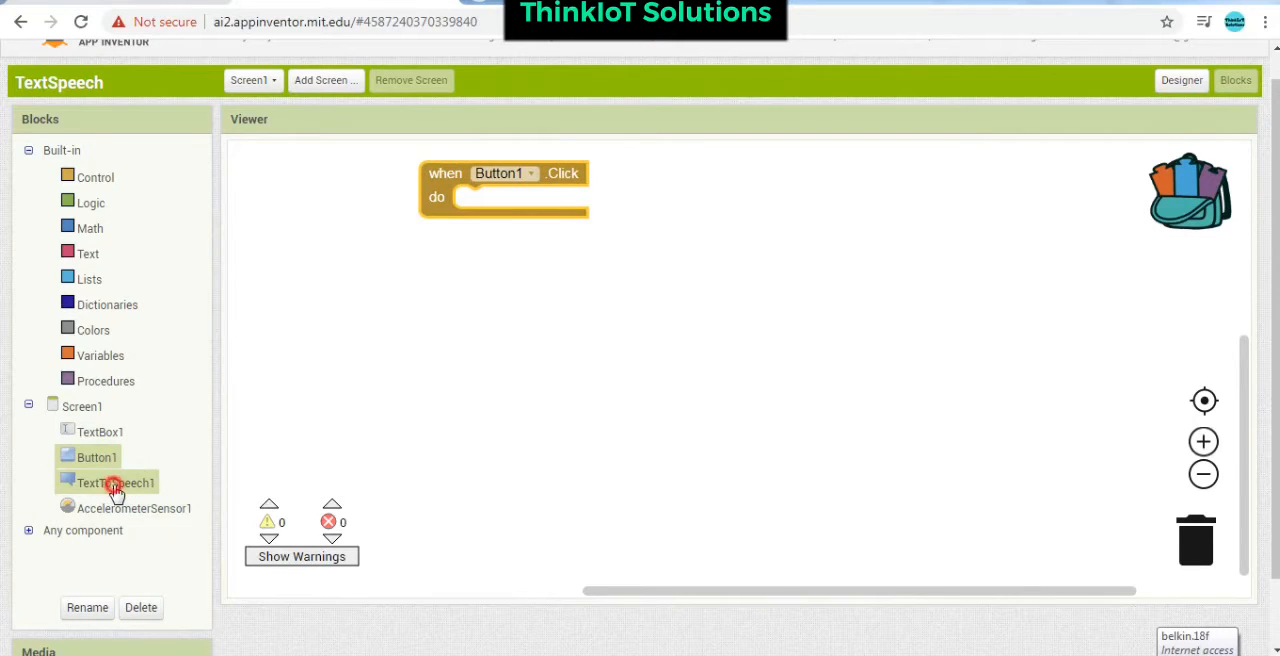
{"action": "left_click", "coordinate": [120, 482]}
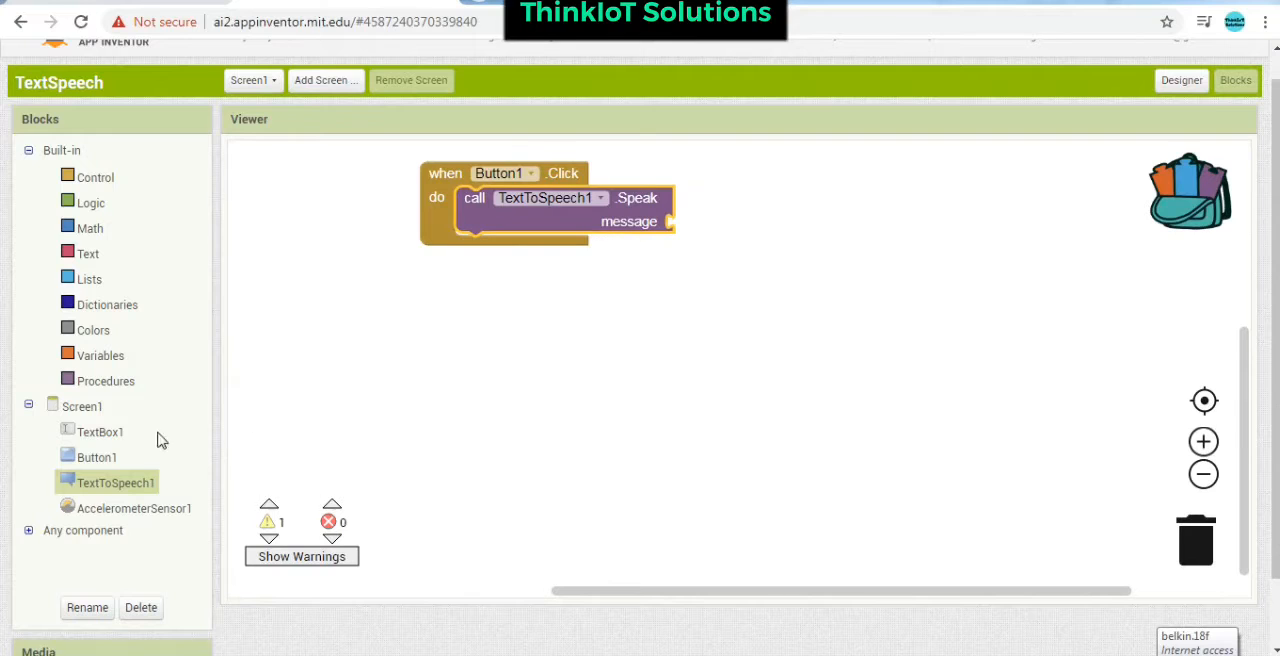
{"action": "left_click", "coordinate": [100, 431]}
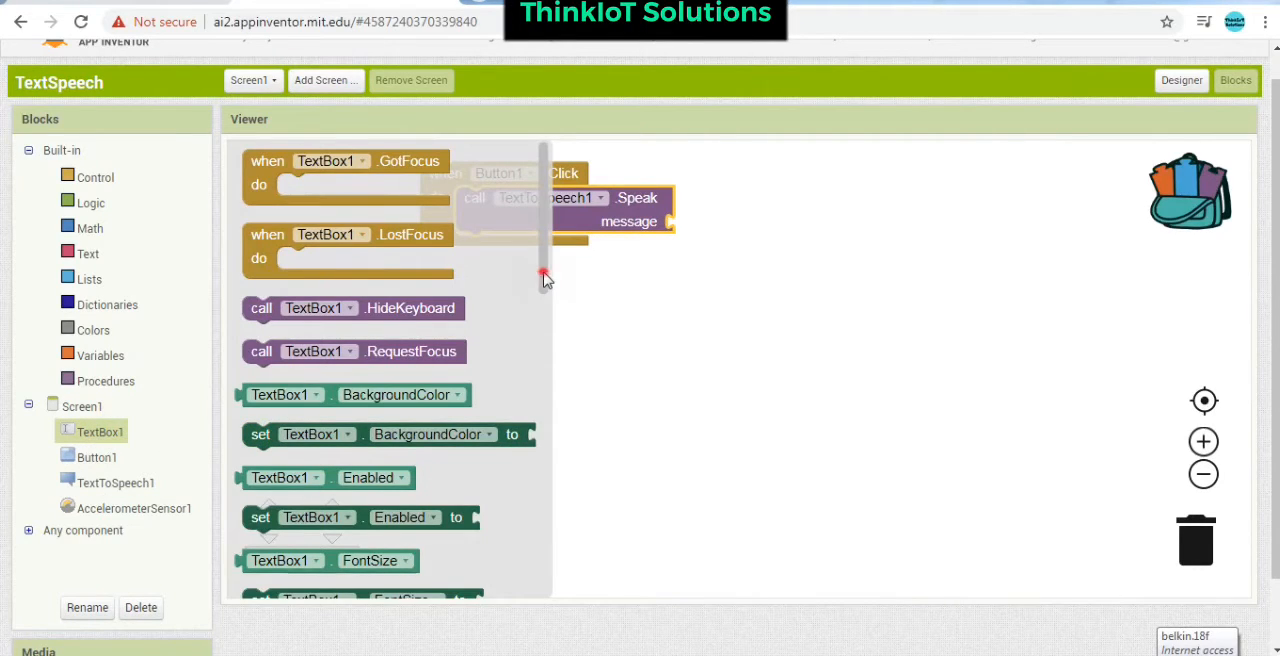
{"action": "scroll", "scroll_direction": "down", "scroll_amount": 3}
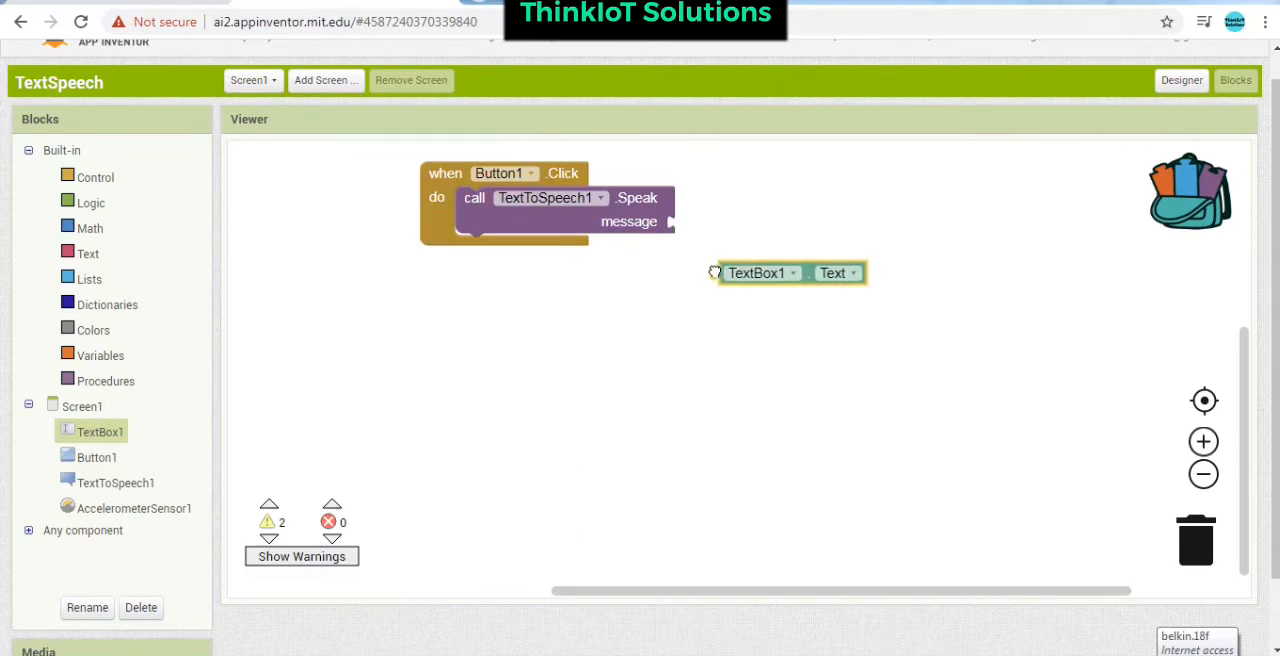
{"action": "left_click_drag", "start_coordinate": [787, 272], "coordinate": [720, 221]}
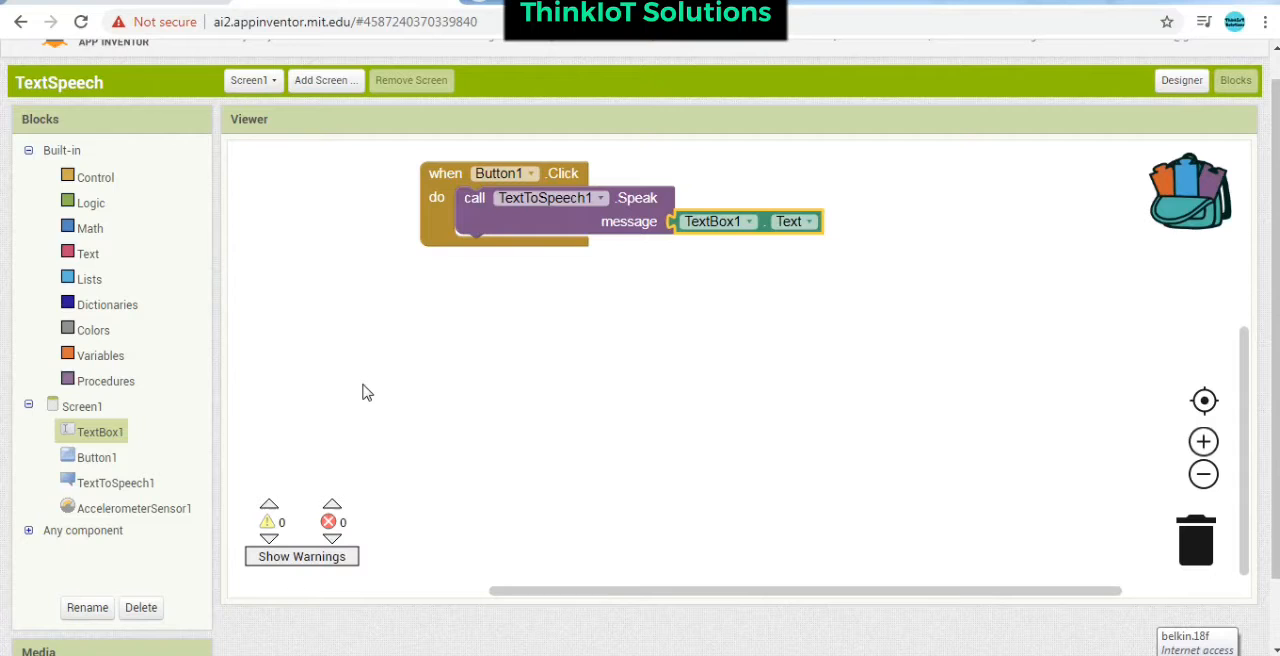
{"action": "left_click", "coordinate": [128, 508]}
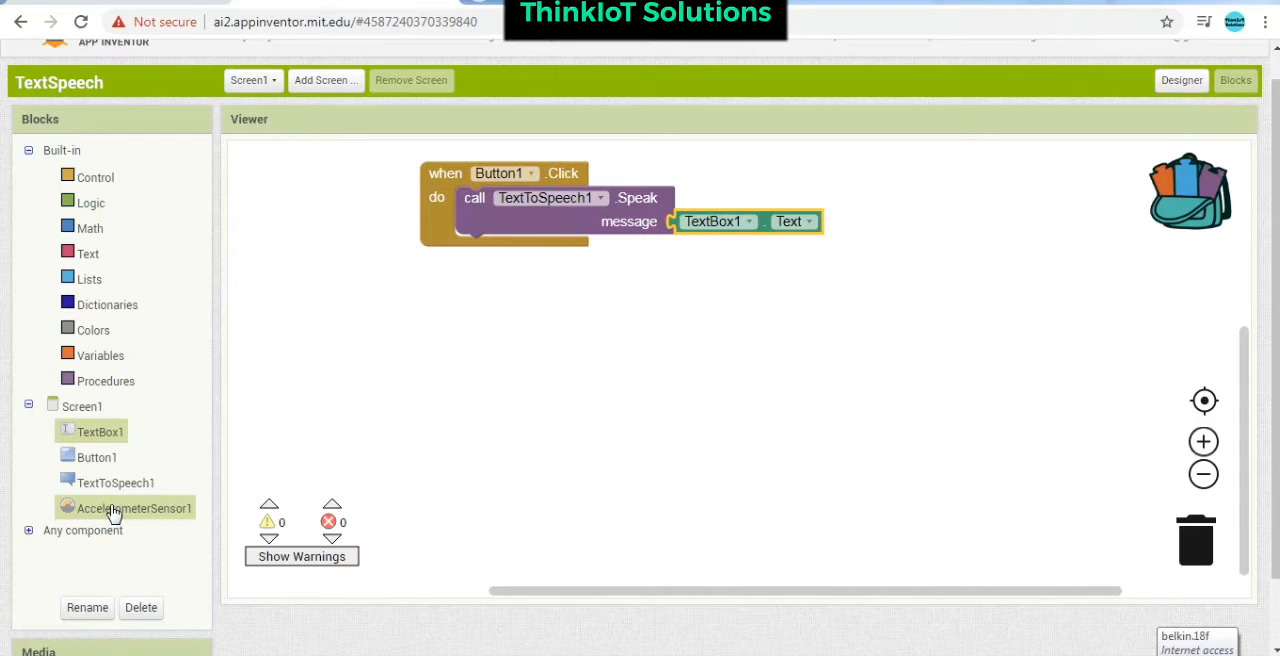
- Have AccelerometerSensor1.Shaking call TextToSpeech1.Speak with the text 'Stop Shaking!'
{"action": "left_click", "coordinate": [131, 508]}
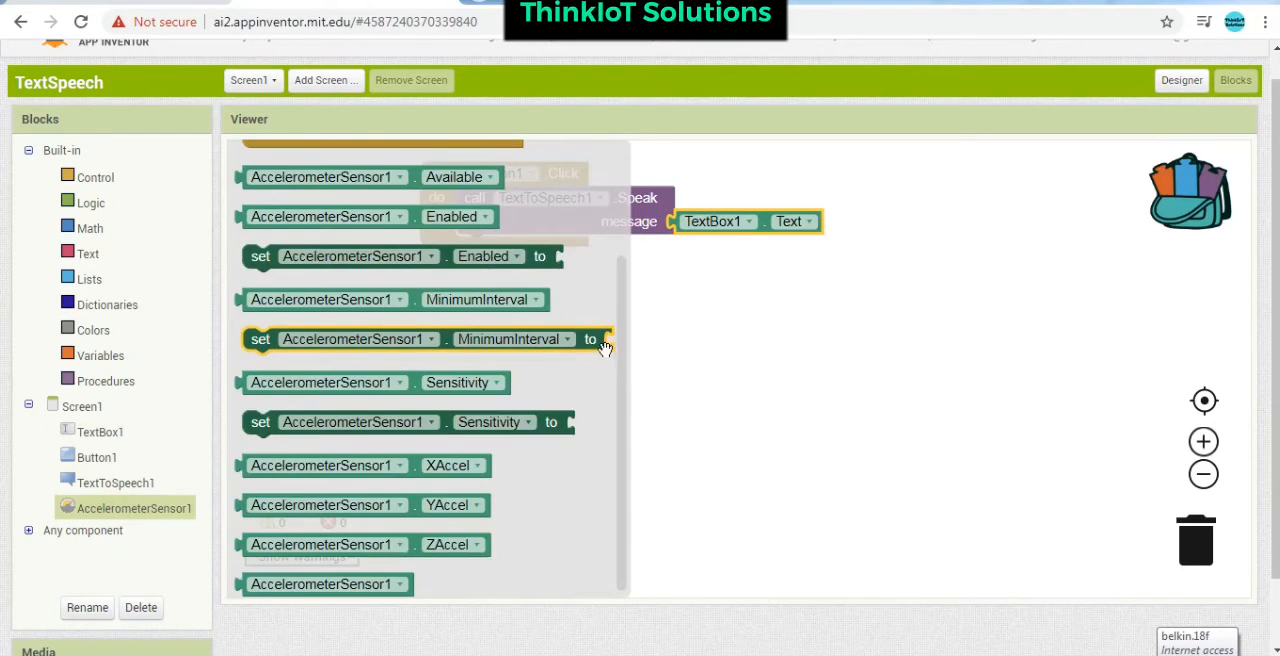
{"action": "scroll", "scroll_direction": "up", "scroll_amount": 3}
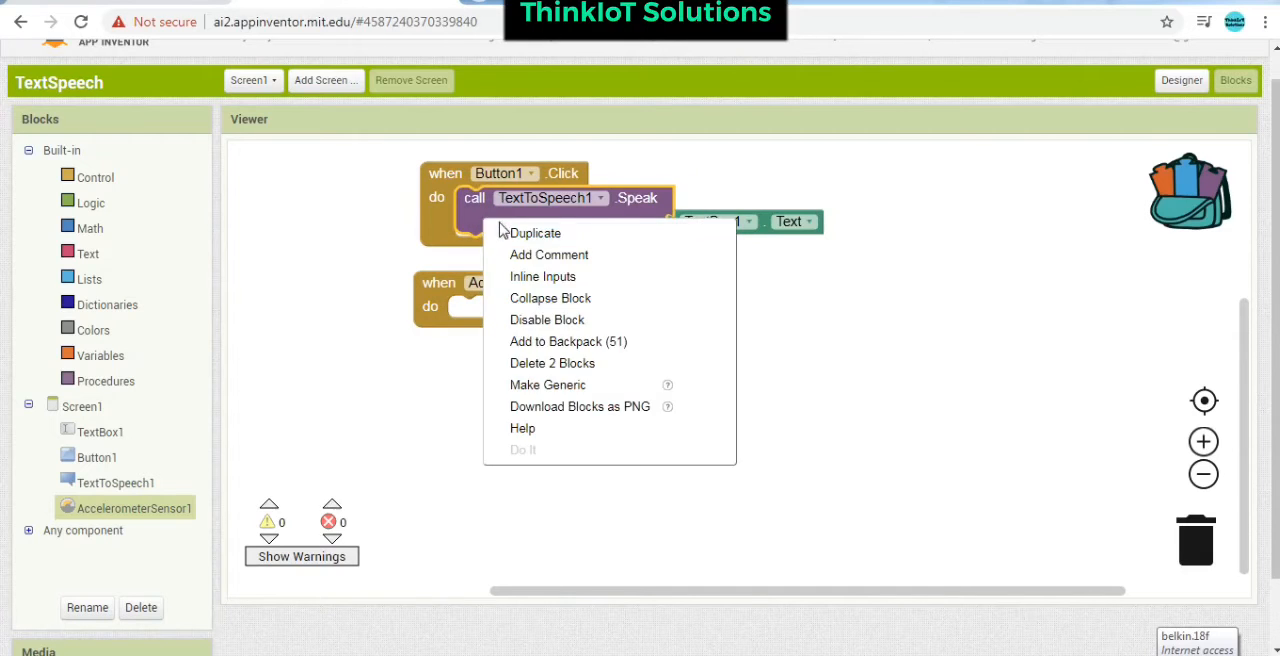
{"action": "left_click", "coordinate": [535, 232]}
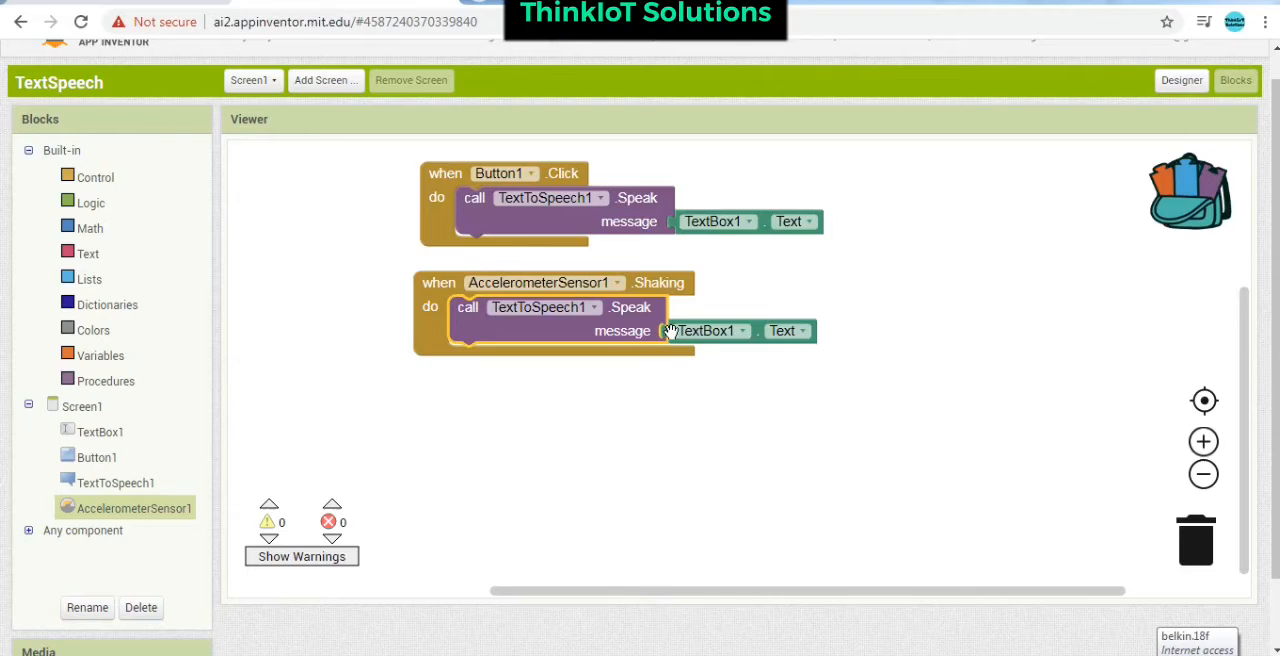
{"action": "left_click_drag", "start_coordinate": [707, 330], "coordinate": [1190, 560]}
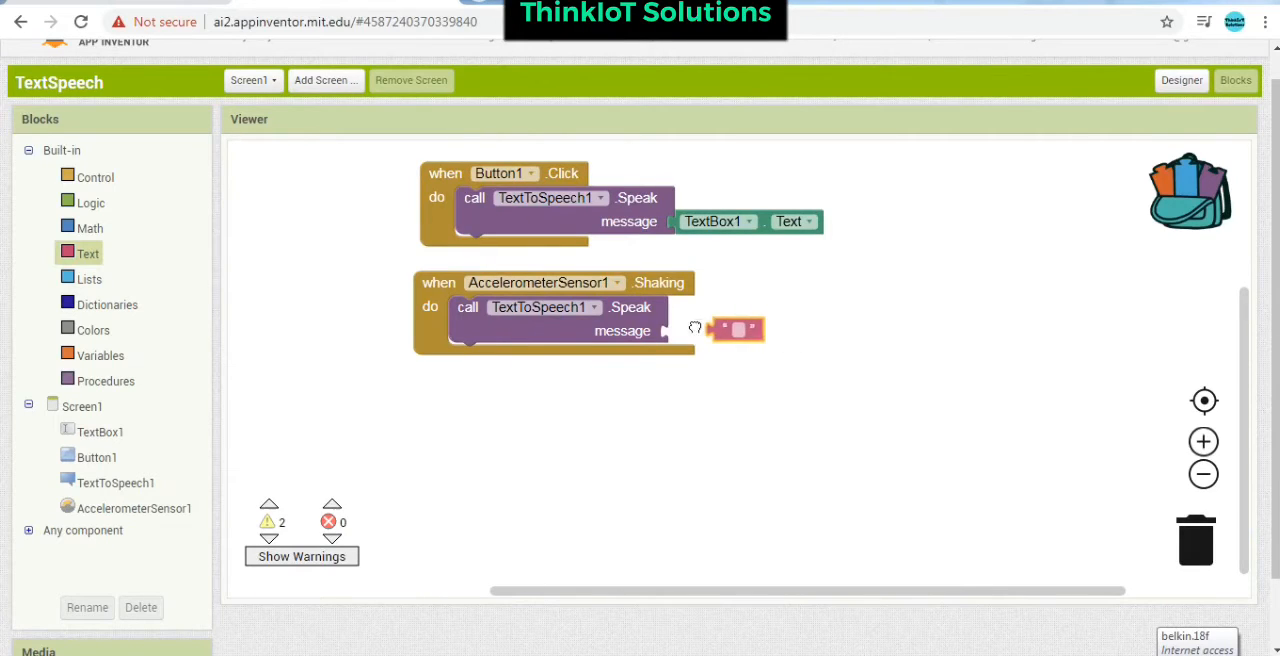
{"action": "left_click_drag", "start_coordinate": [737, 330], "coordinate": [695, 330]}
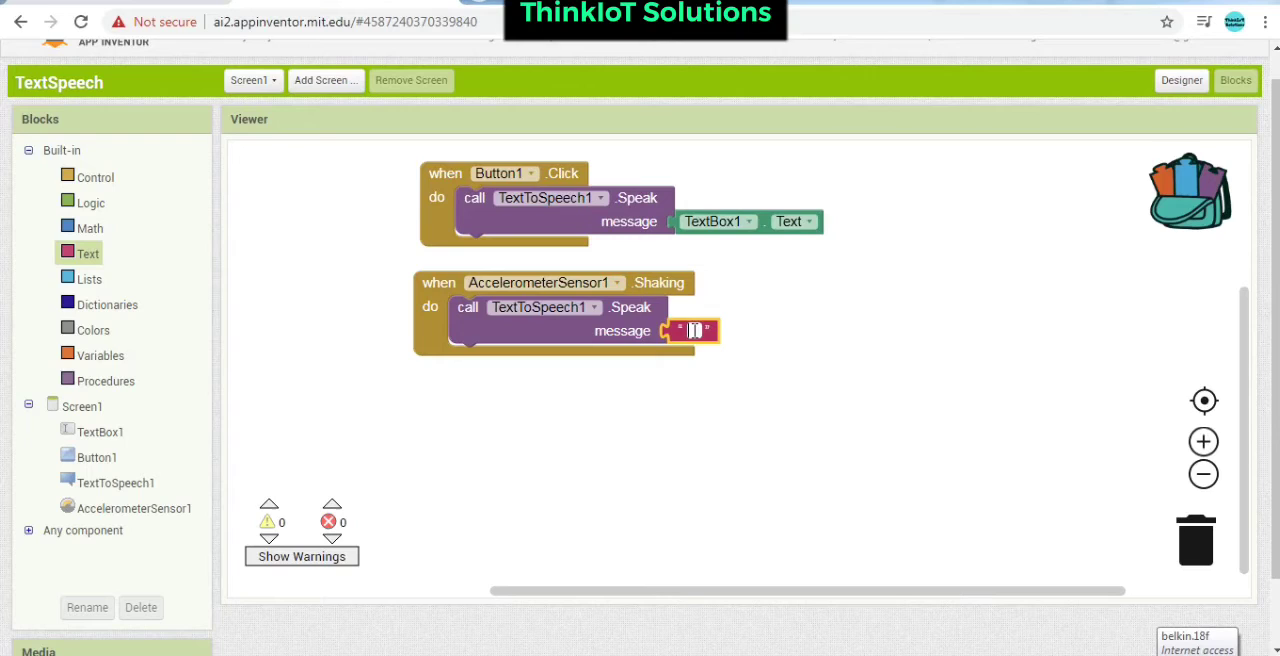
{"action": "type", "text": "Stop Shaking!"}
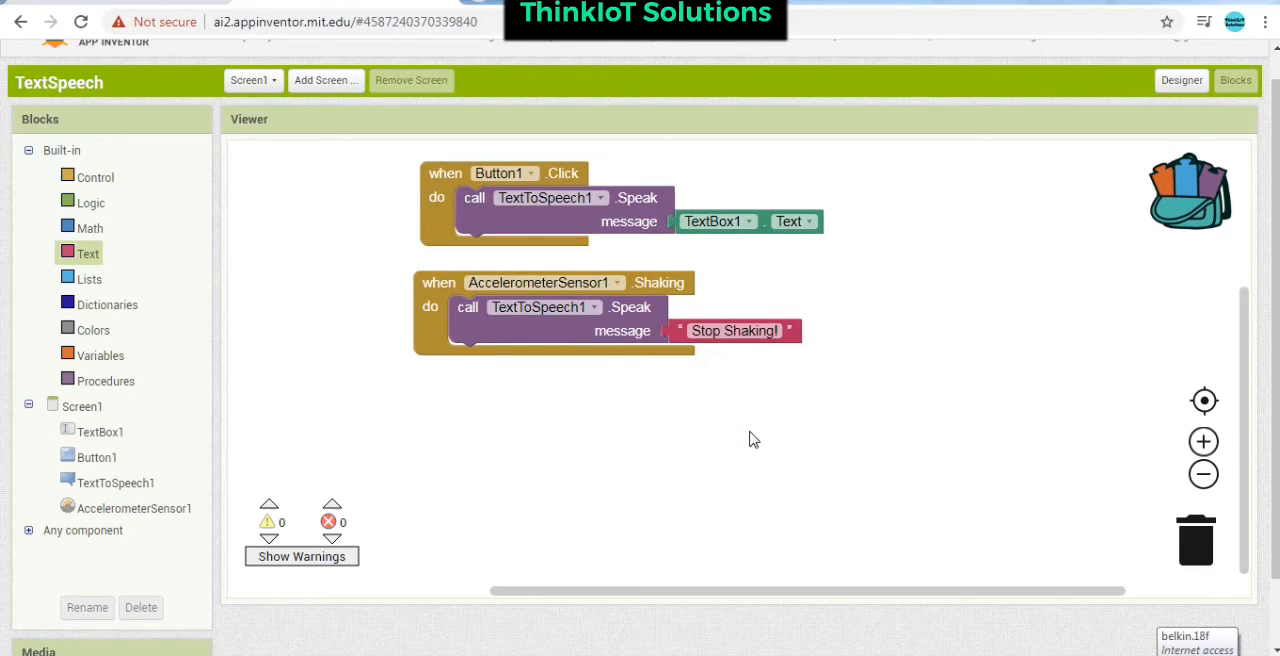
{"action": "mouse_move", "coordinate": [652, 336]}
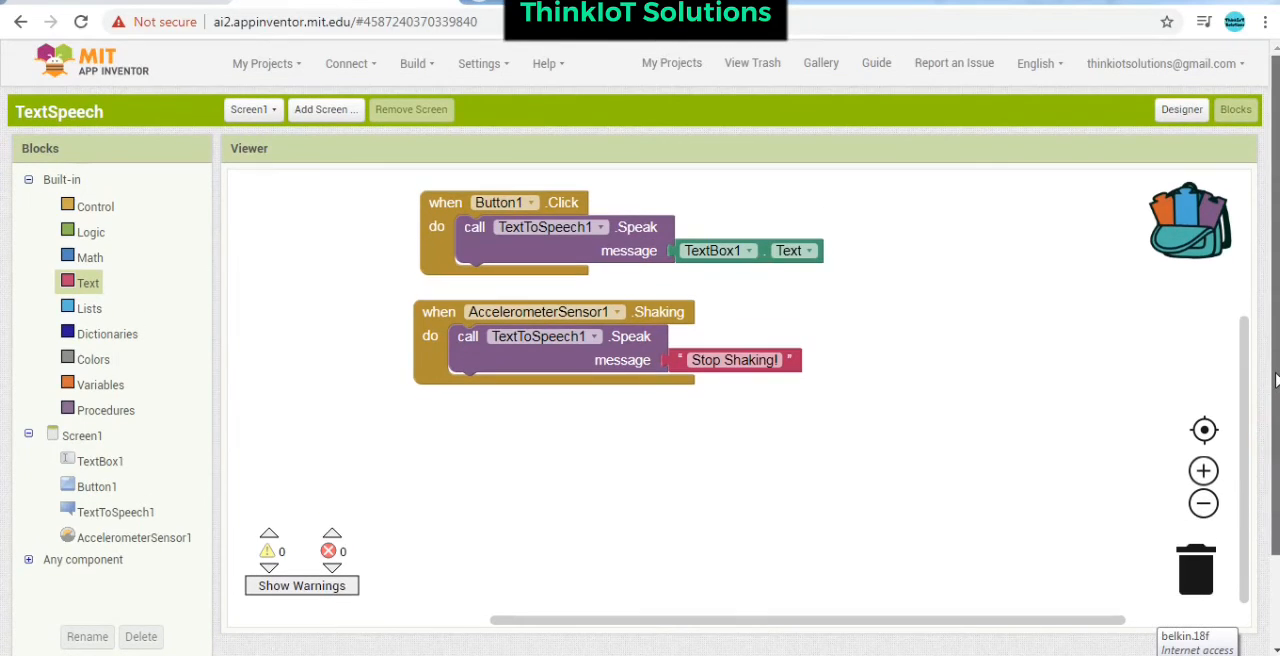
- Build the app as an apk with a QR code for download
{"action": "left_click", "coordinate": [413, 63]}
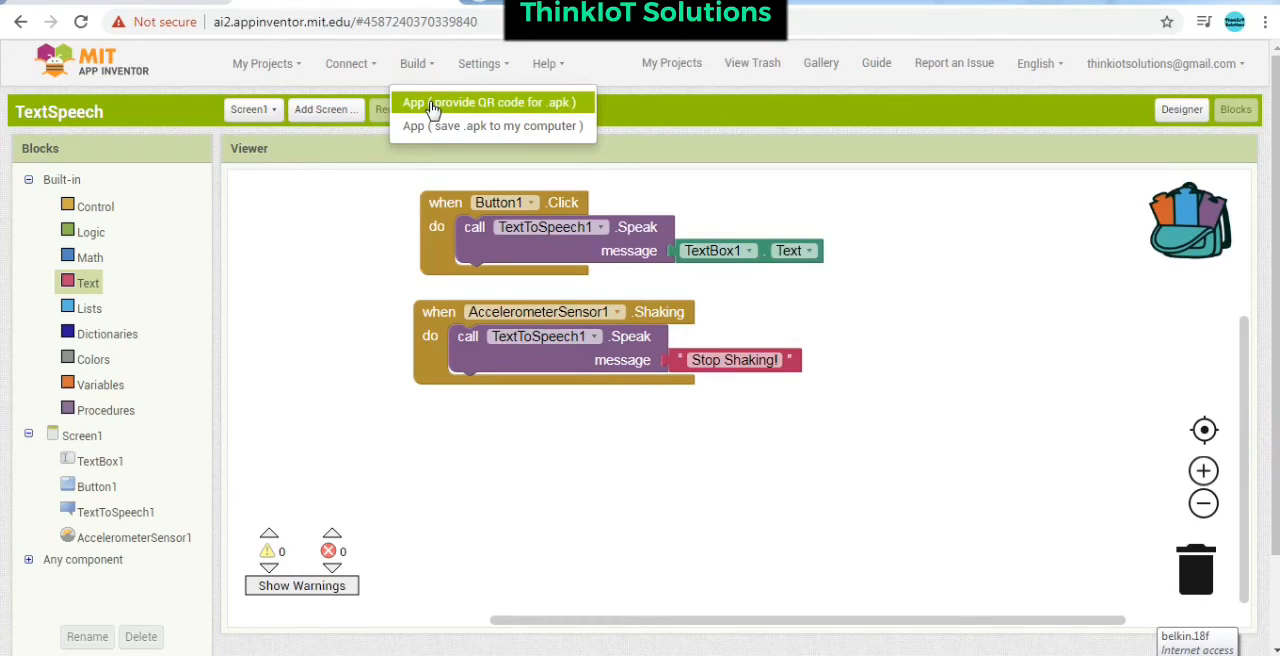
{"action": "left_click", "coordinate": [488, 102]}
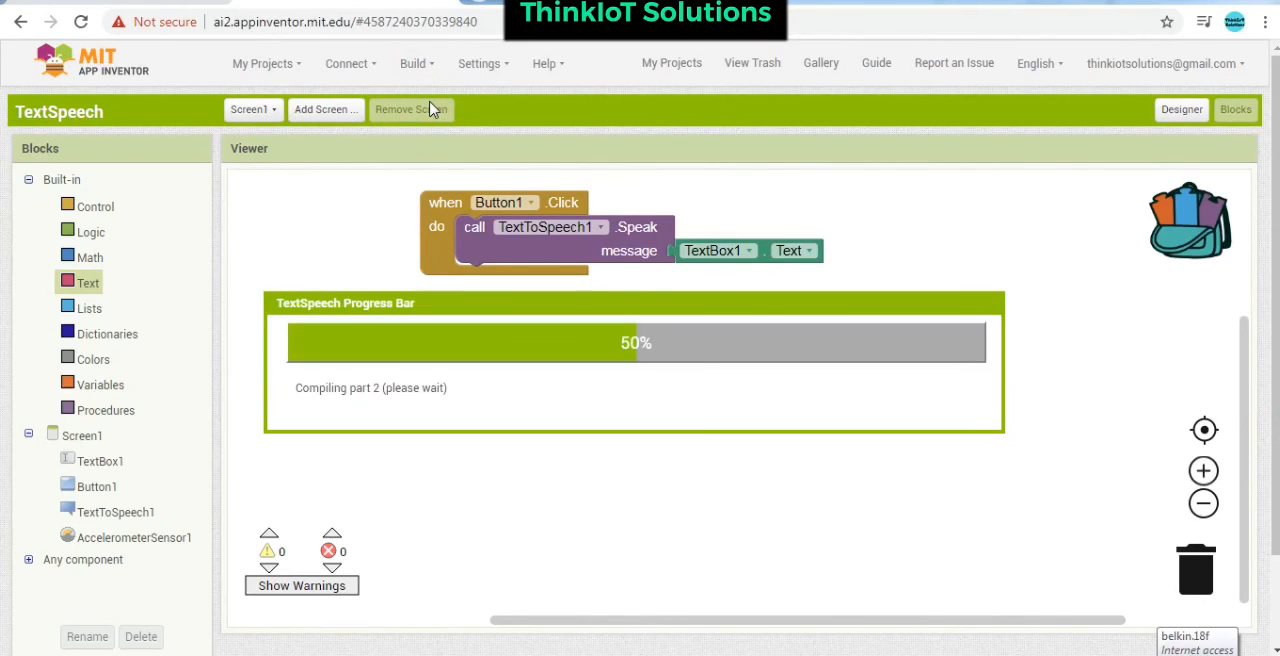